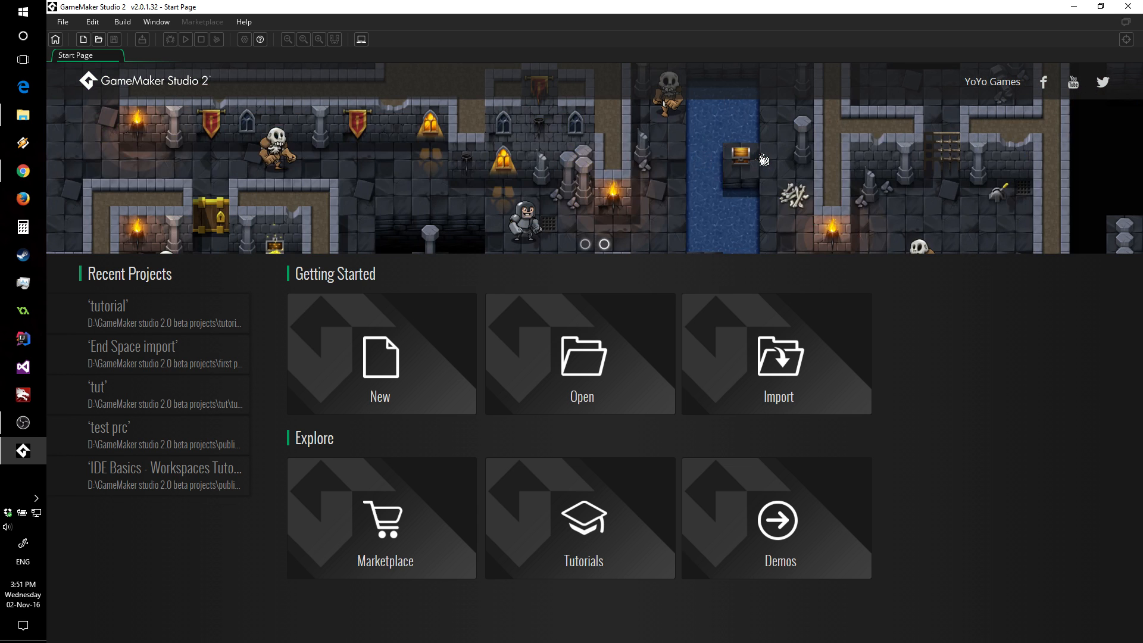
mouse_move(492, 241)
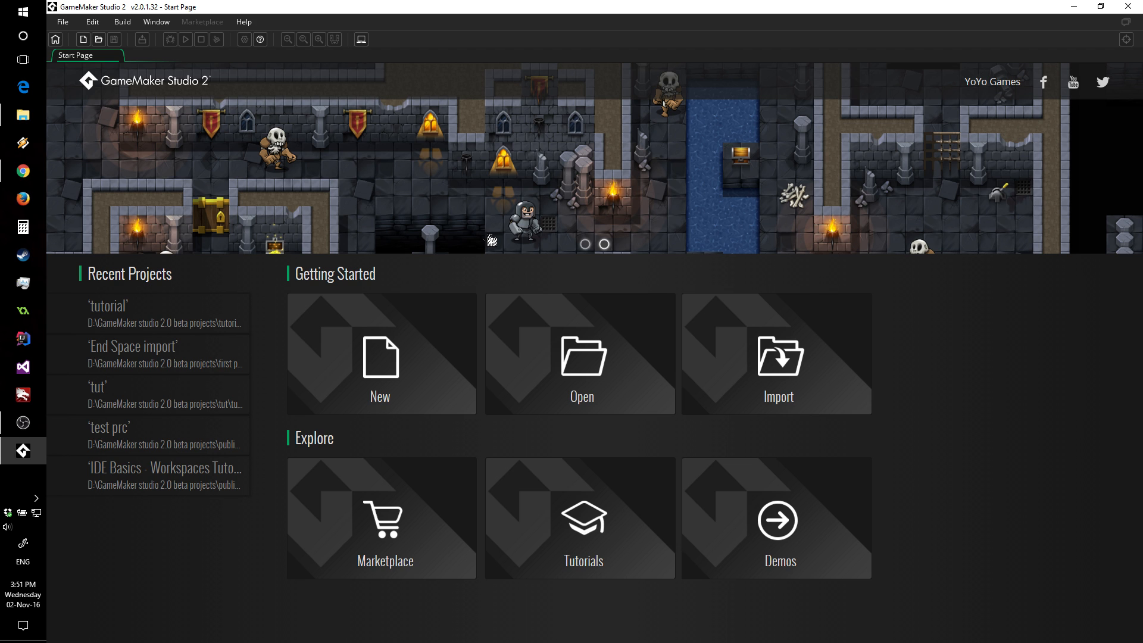
mouse_move(917, 436)
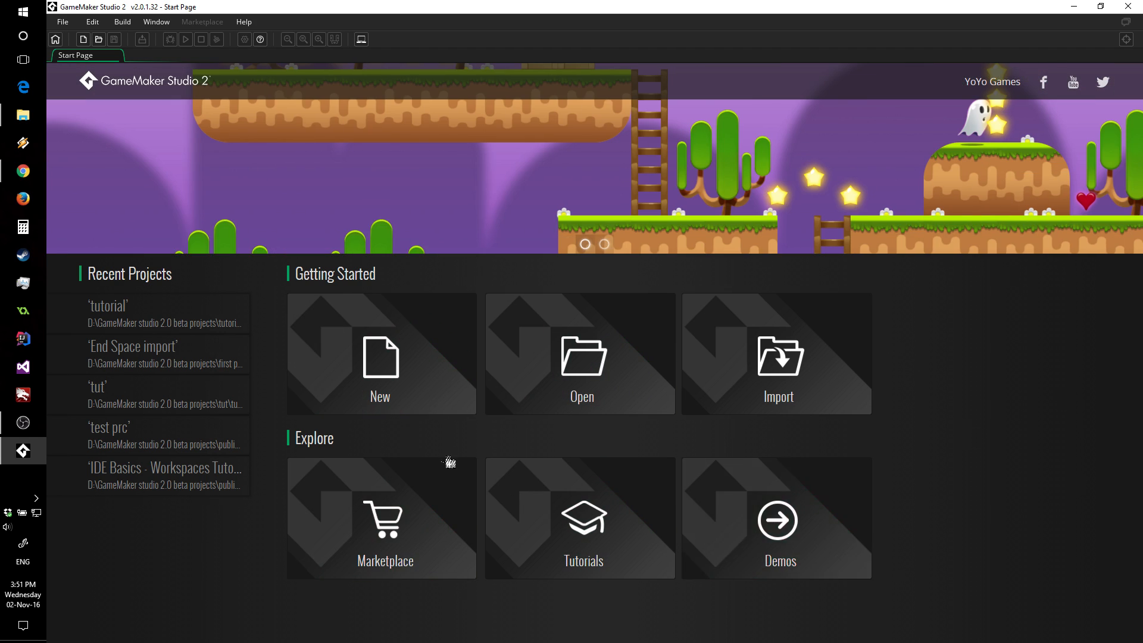
mouse_move(173, 275)
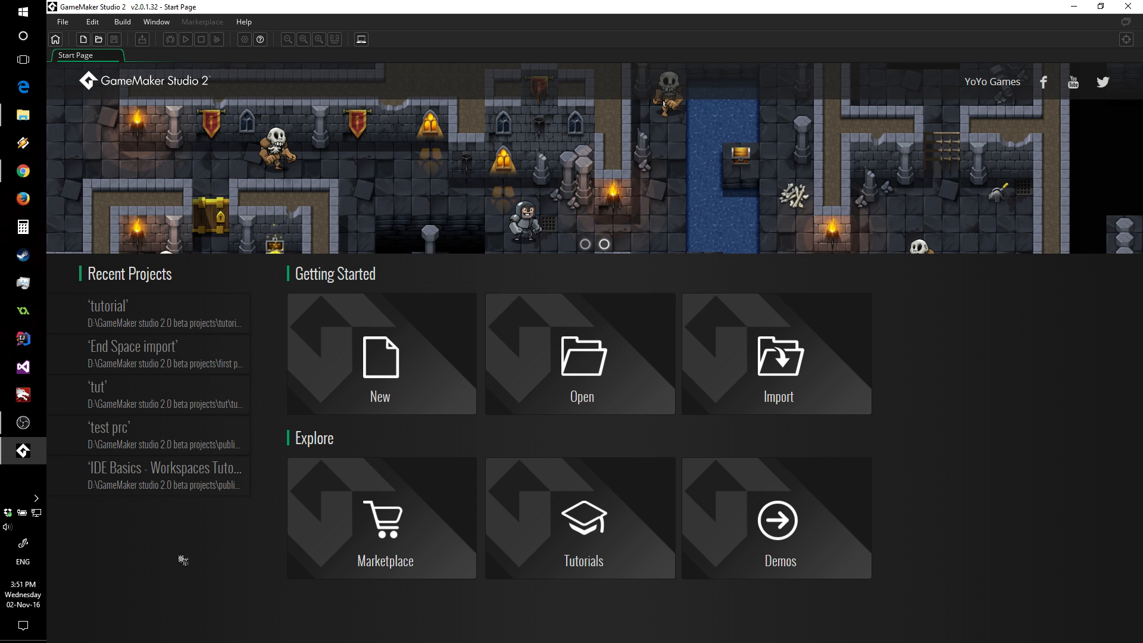
mouse_move(282, 375)
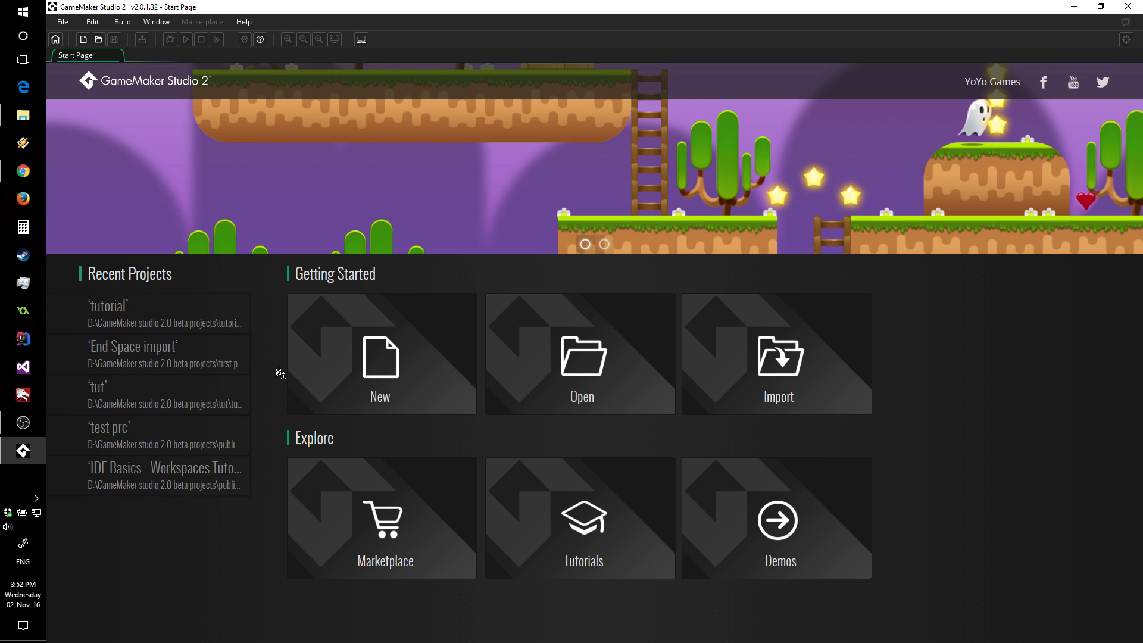
mouse_move(380, 354)
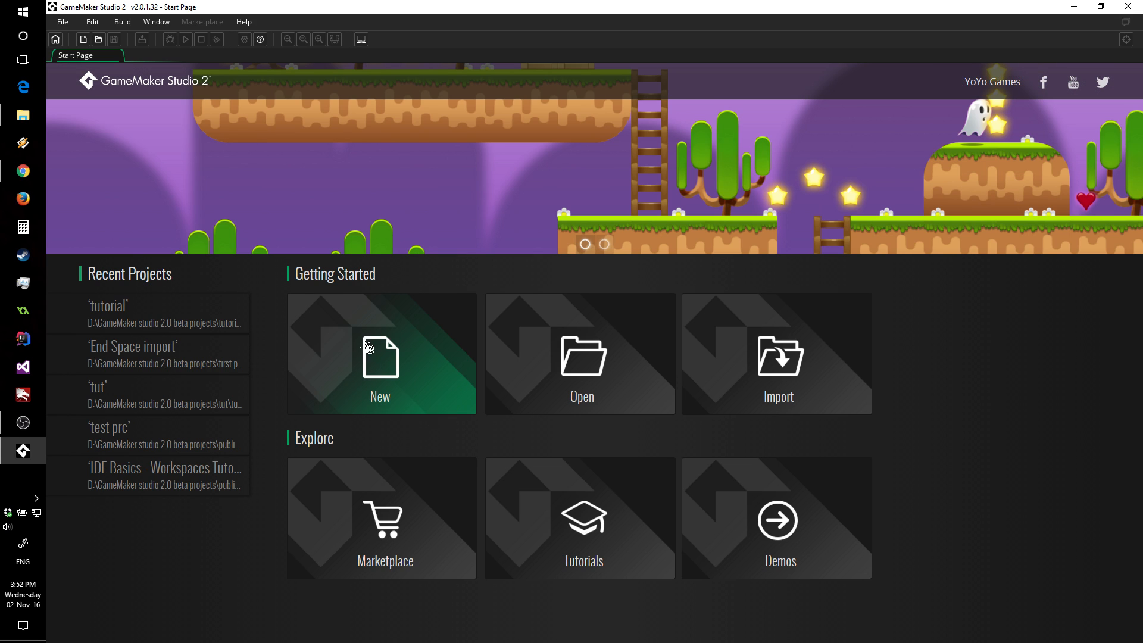
- Start a new project and choose GameMaker Language as its type
left_click(380, 355)
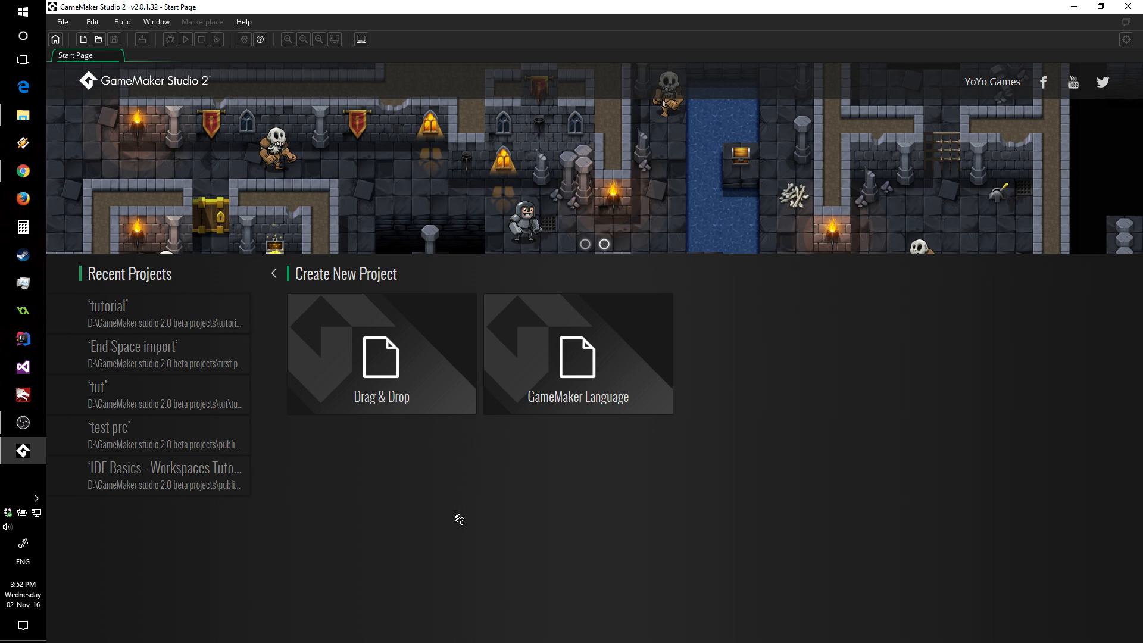
mouse_move(462, 518)
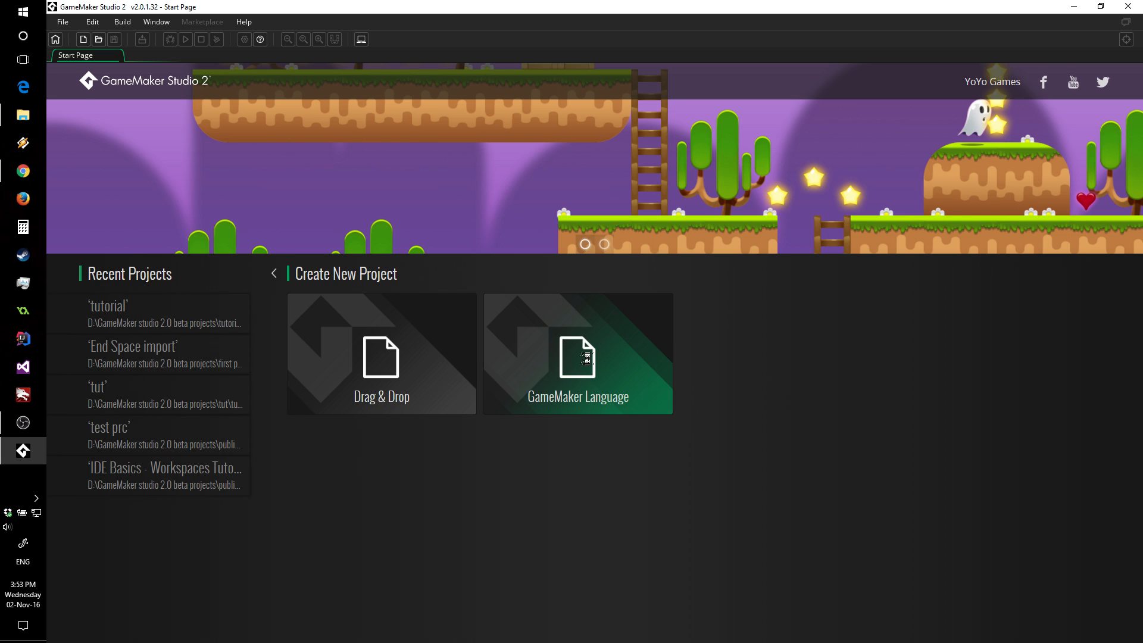
left_click(577, 353)
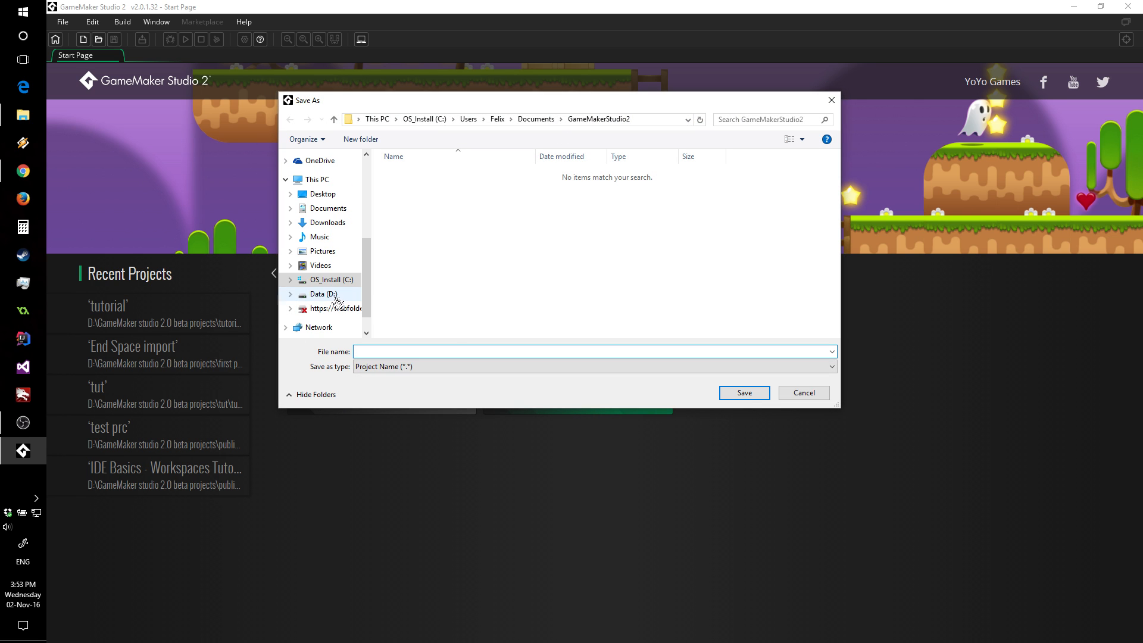
- Save the project as 'tutorial 2' in the GameMaker studio 2.0 beta projects folder on D:
left_click(323, 294)
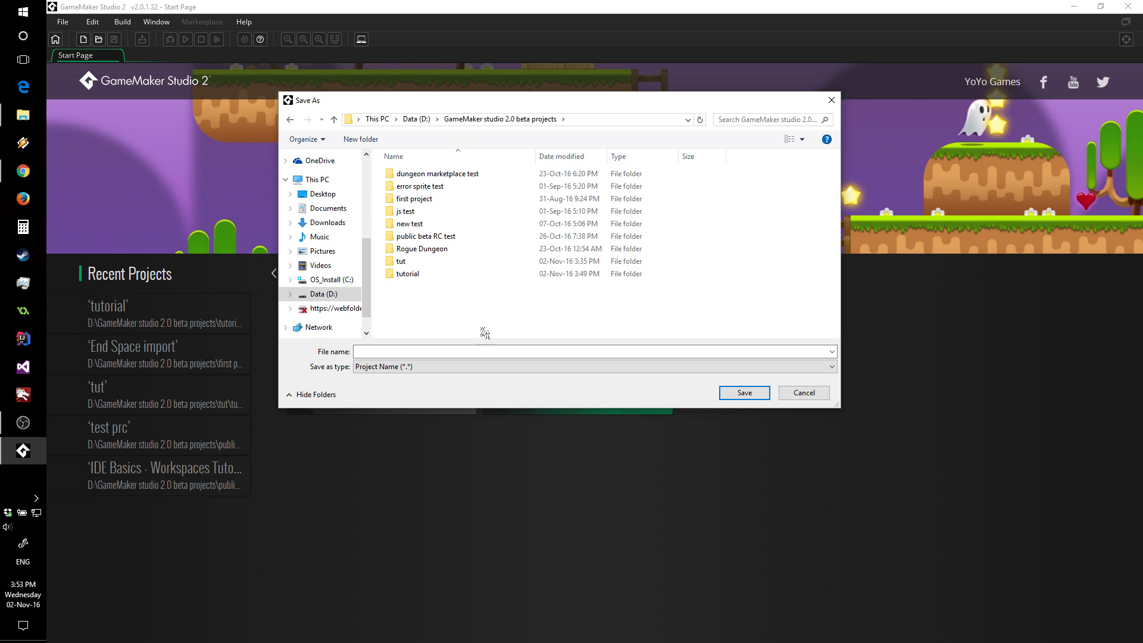
type("tutorial 2")
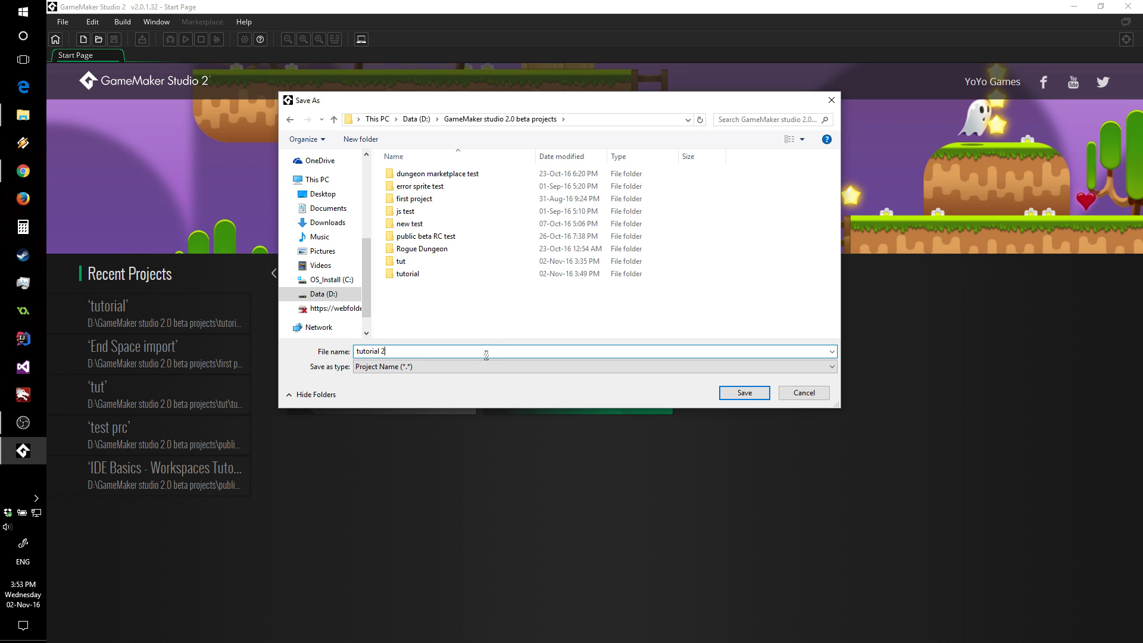
left_click(743, 392)
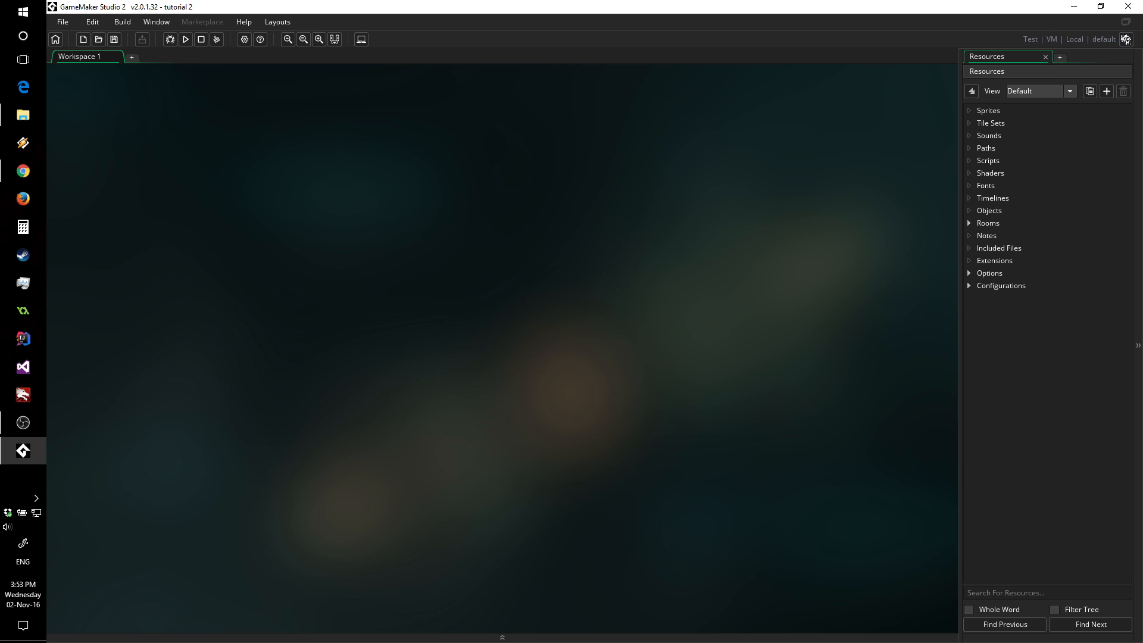
mouse_move(1096, 155)
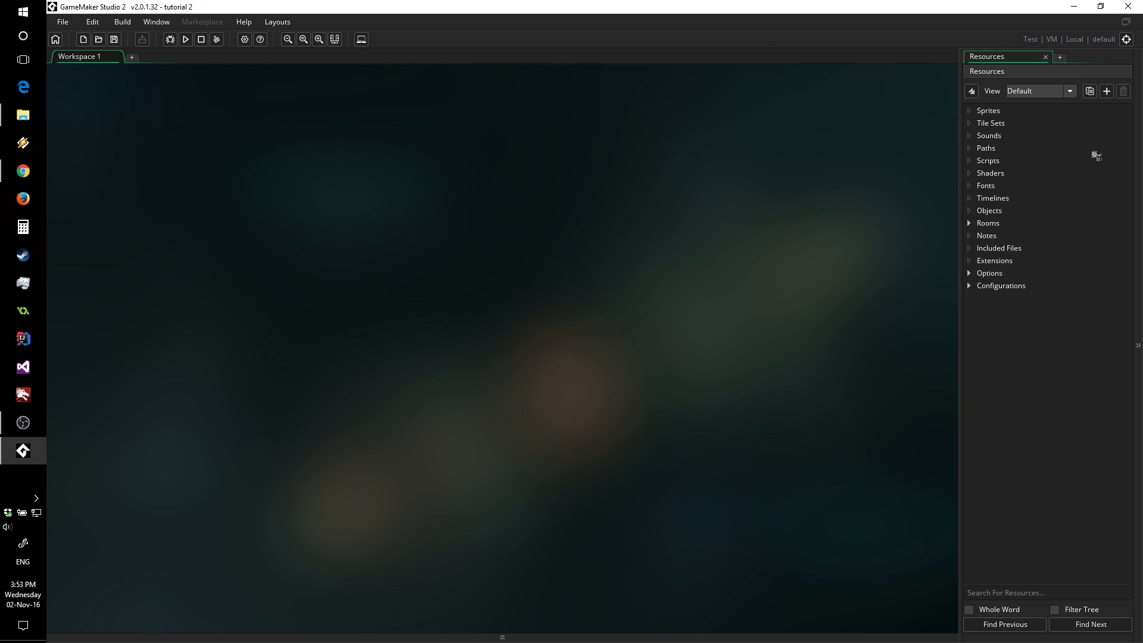
mouse_move(1009, 122)
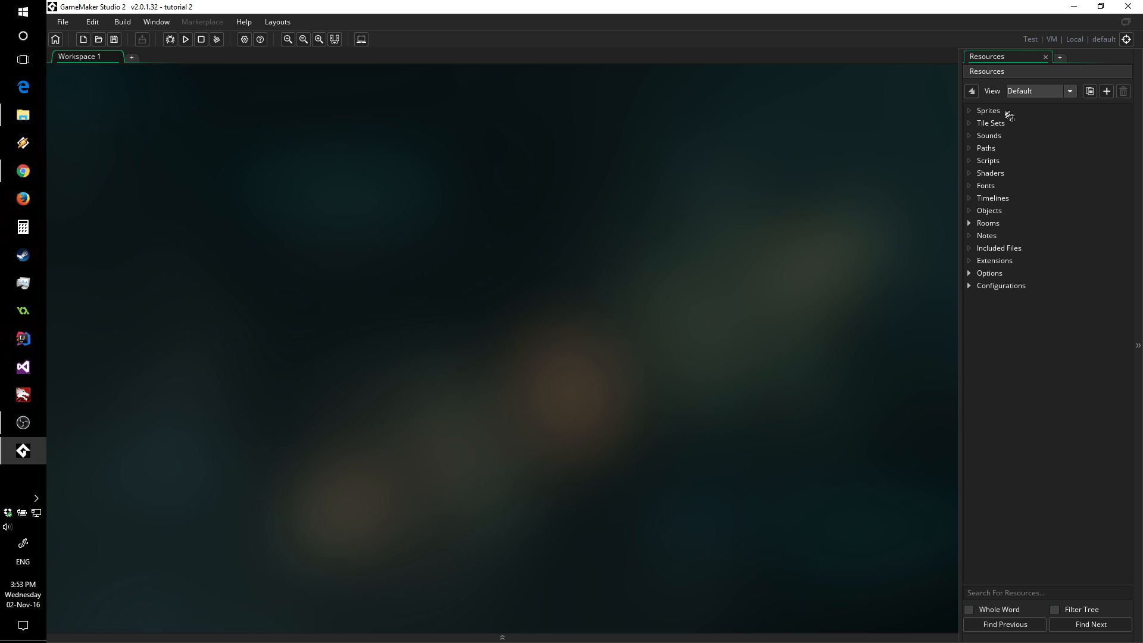
mouse_move(644, 445)
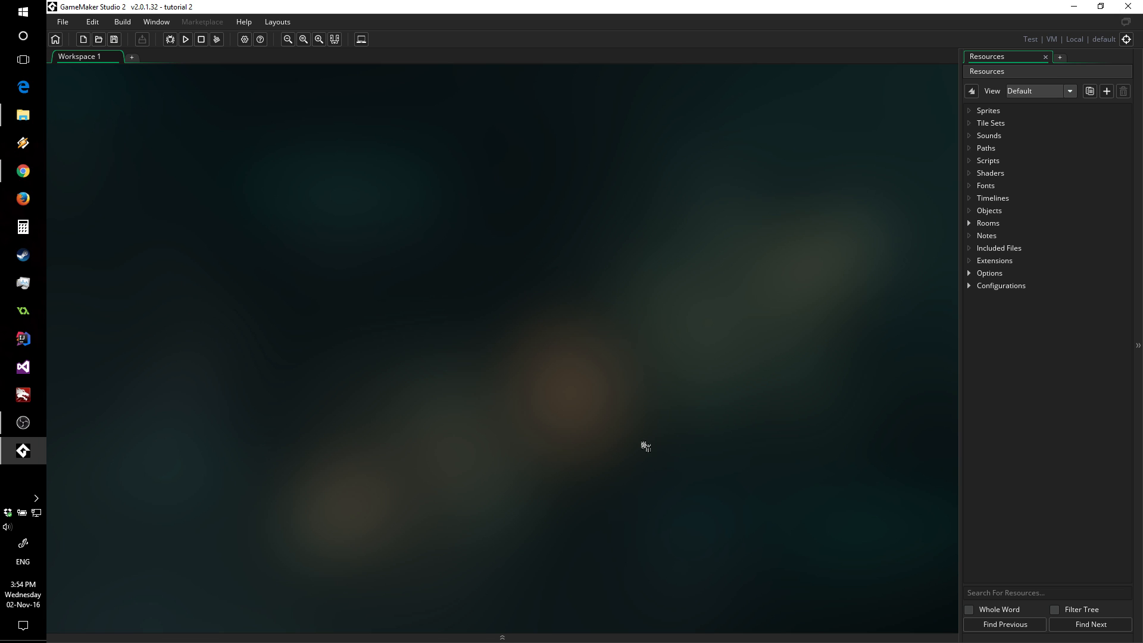
mouse_move(943, 168)
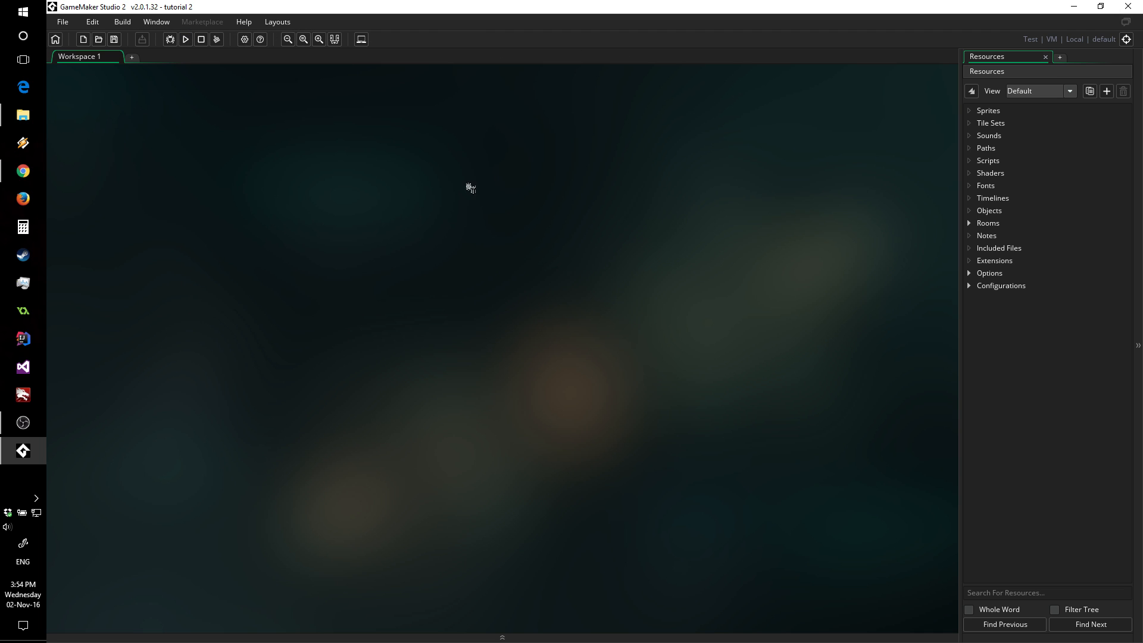
mouse_move(653, 556)
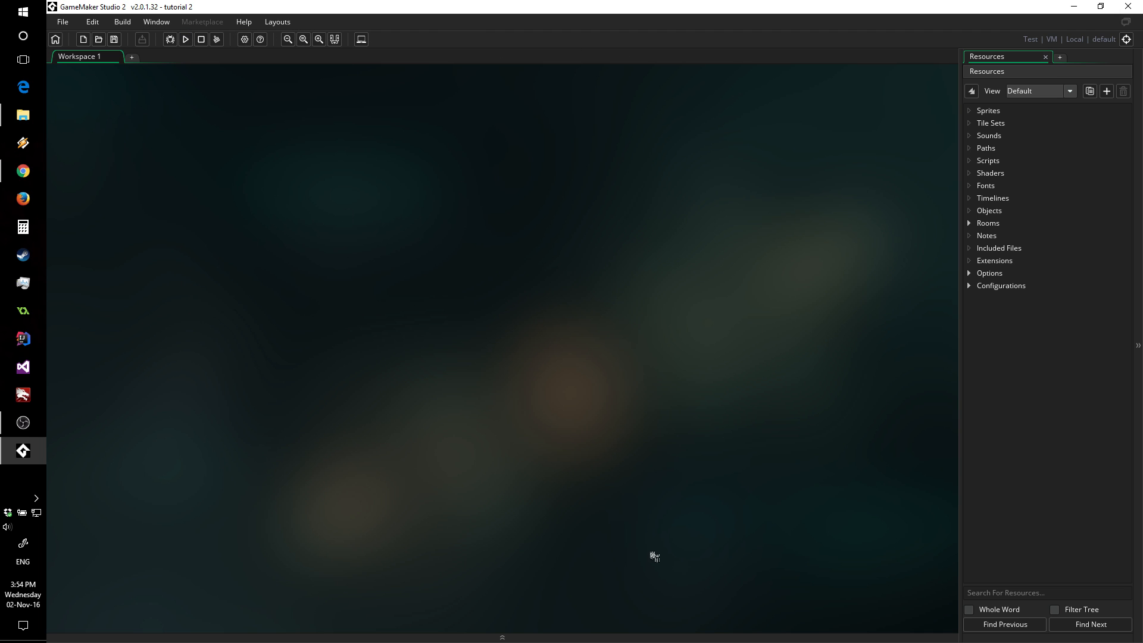
mouse_move(246, 186)
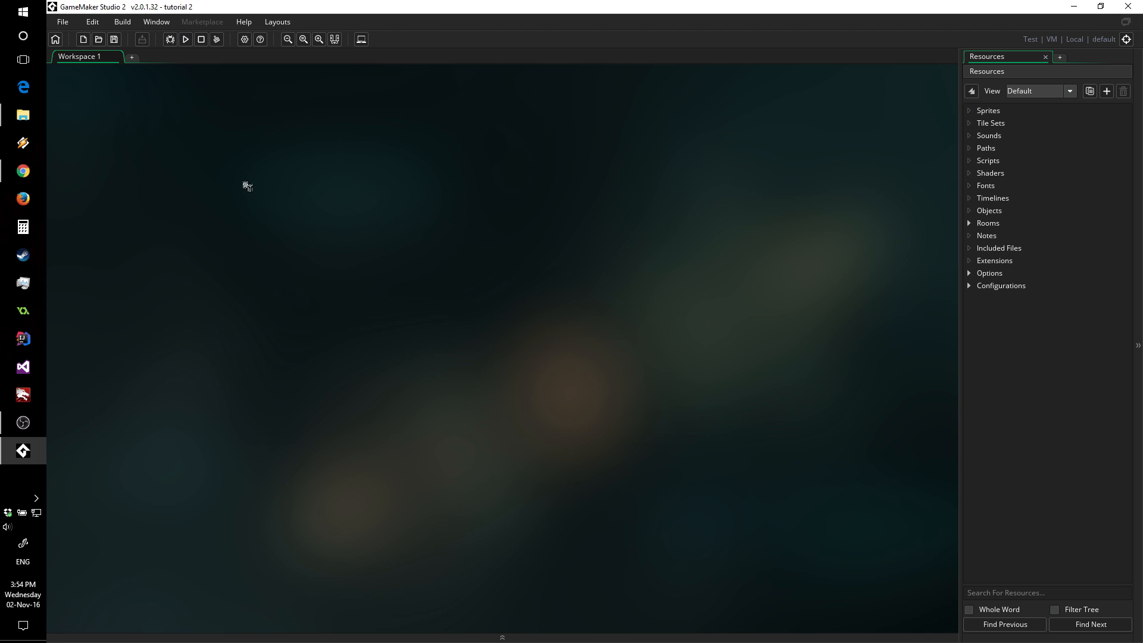
- Create a new object resource and close its parent and physics settings, keeping Events open
right_click(247, 186)
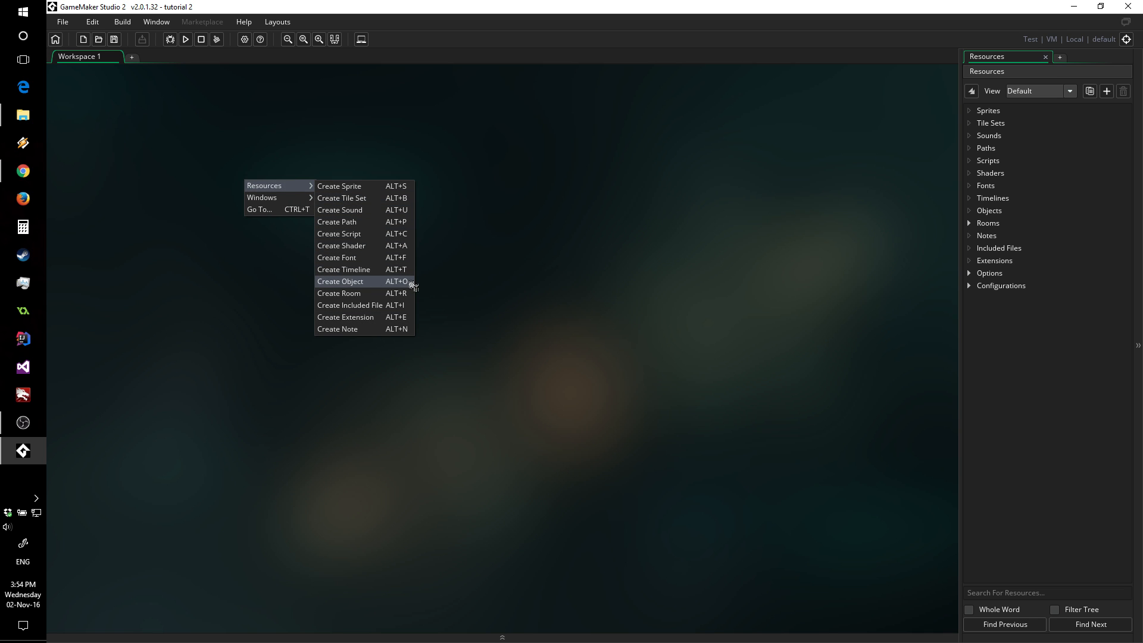
left_click(340, 281)
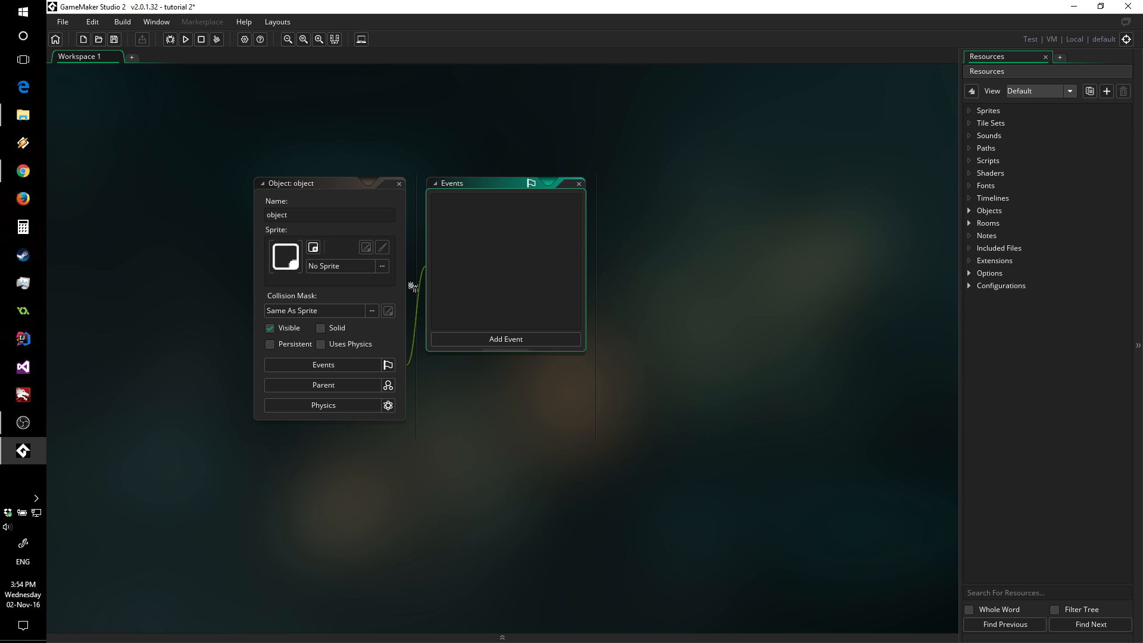
mouse_move(346, 195)
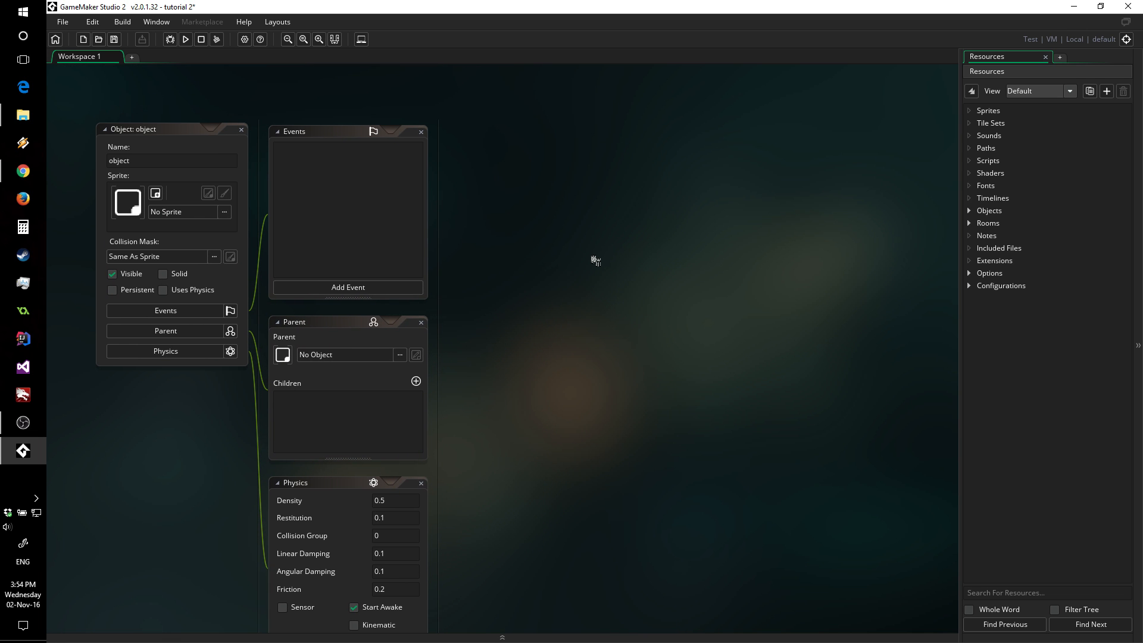
left_click(275, 323)
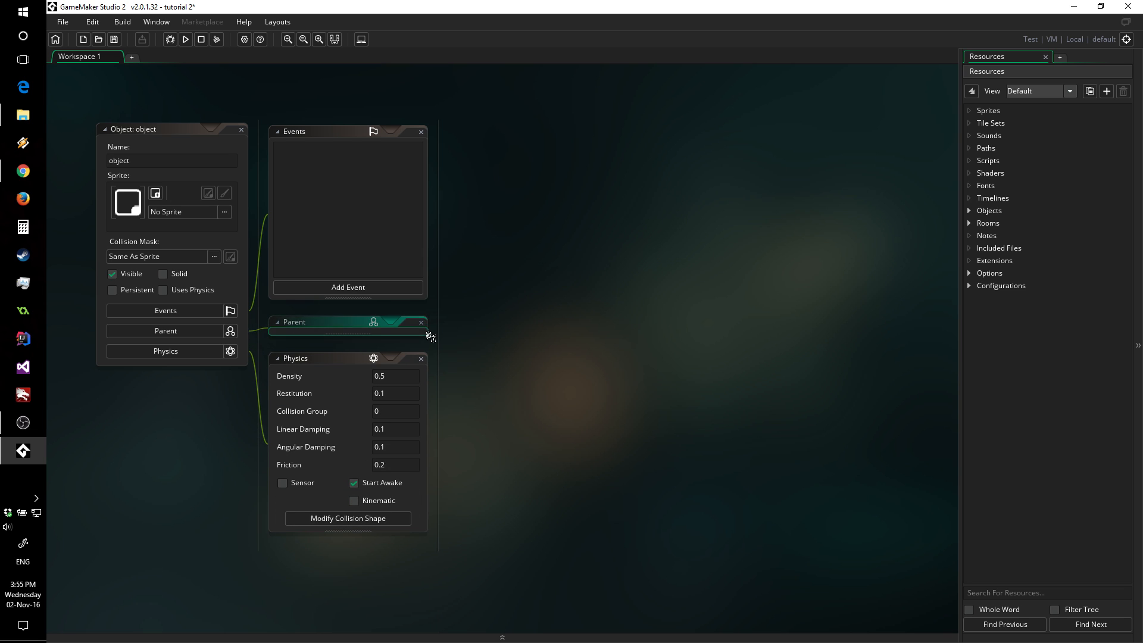
left_click(275, 322)
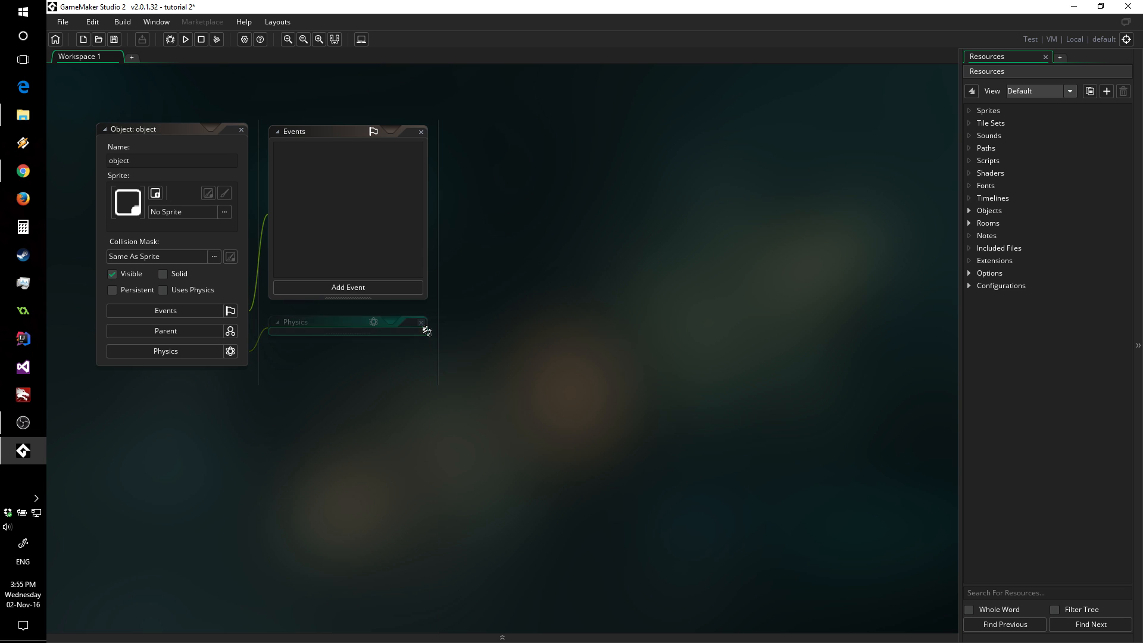
left_click(422, 323)
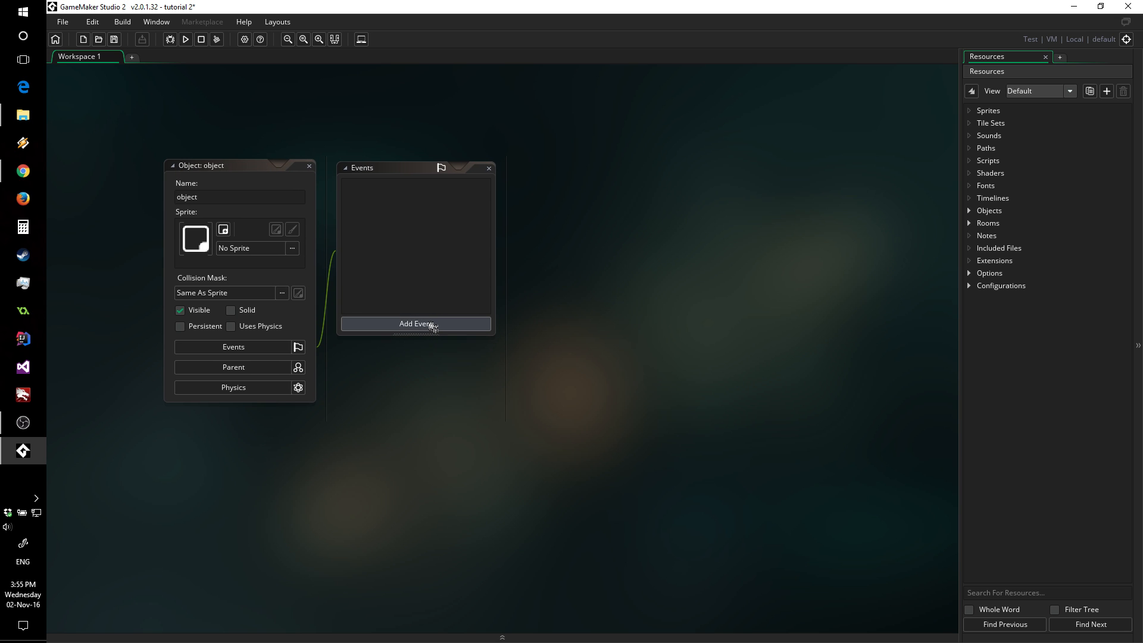
- Add a Create event to the object and bring up its code editor
left_click(414, 323)
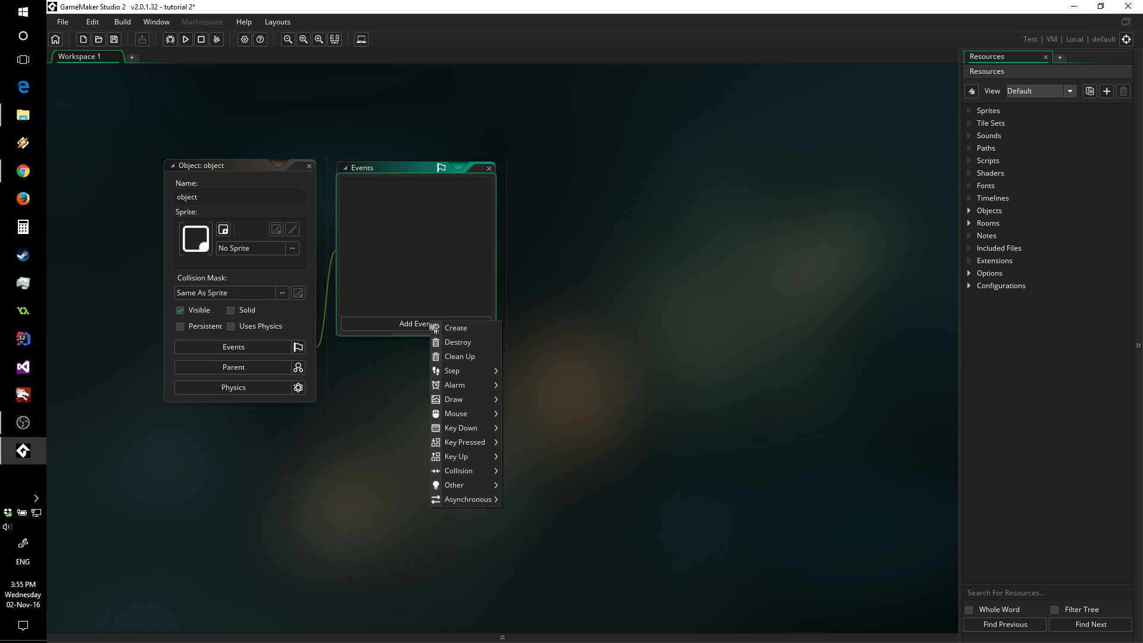
left_click(456, 327)
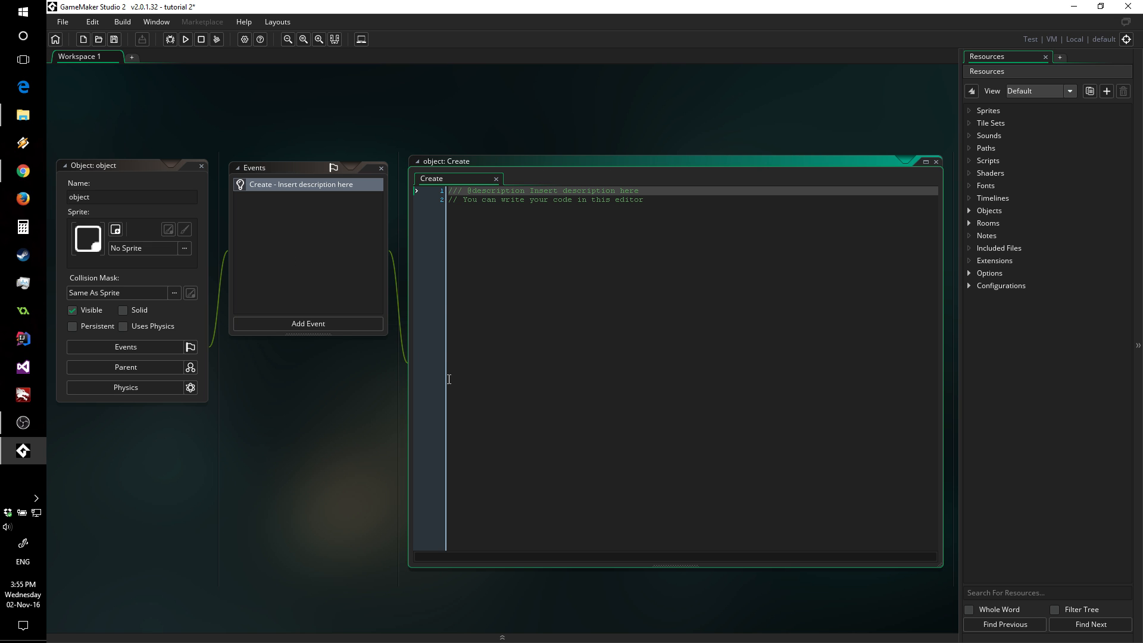
mouse_move(739, 199)
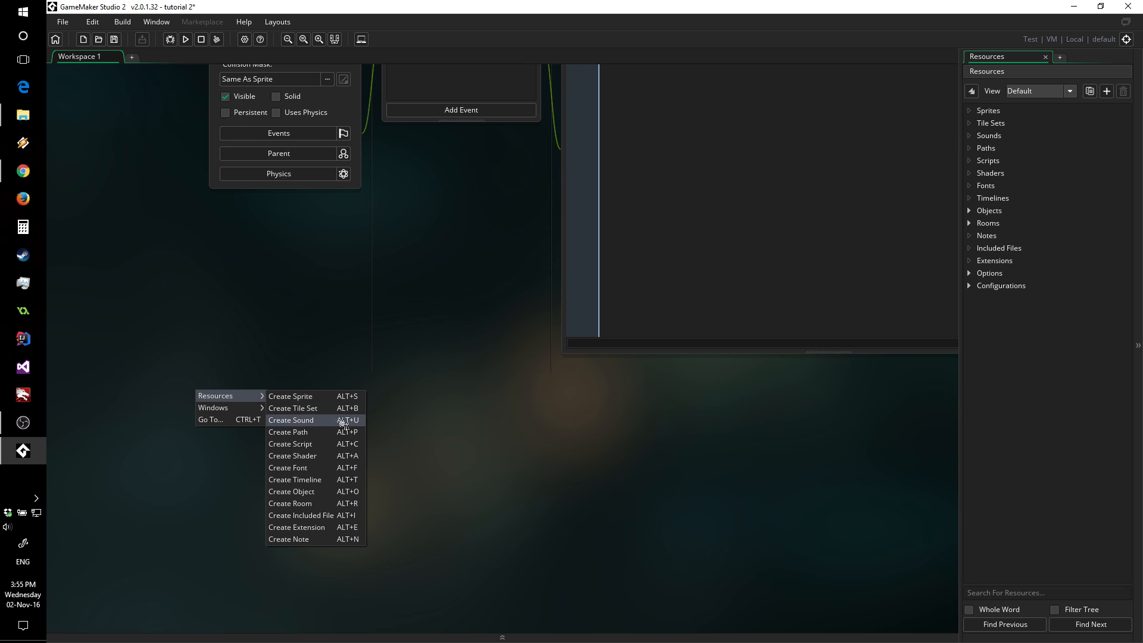
- Create a new script resource and rename it scr_test
left_click(291, 445)
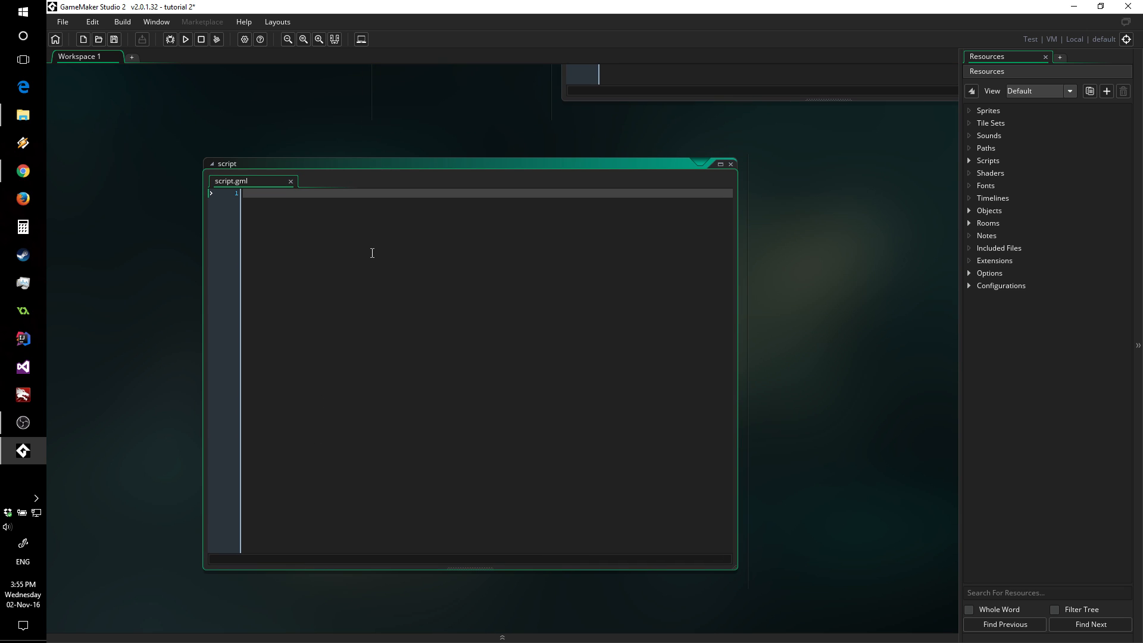
mouse_move(358, 210)
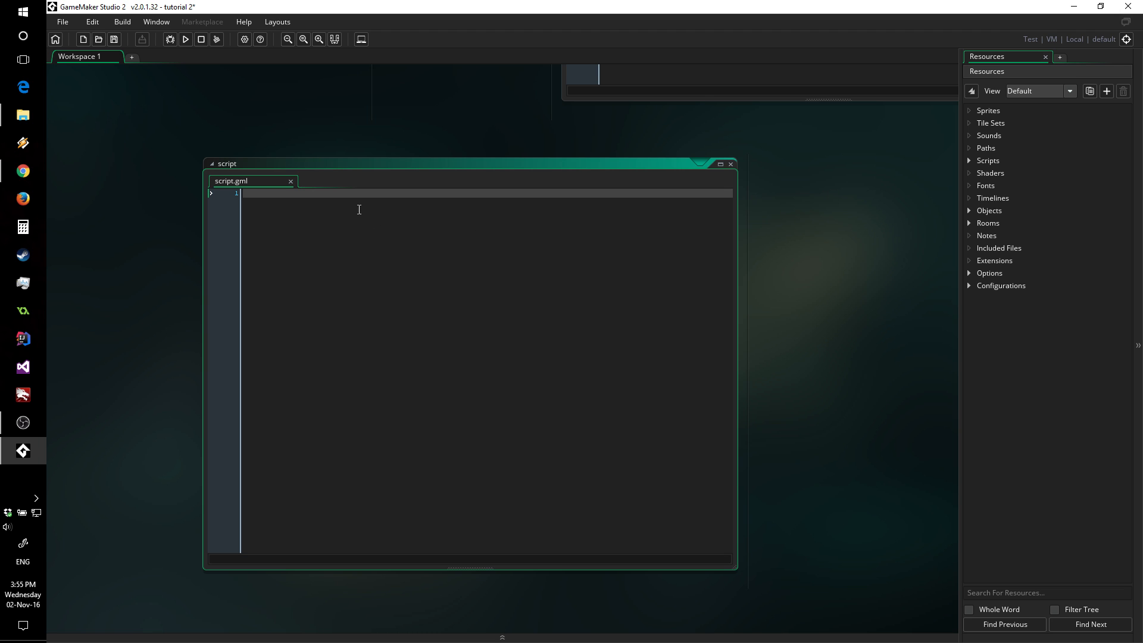
left_click(989, 161)
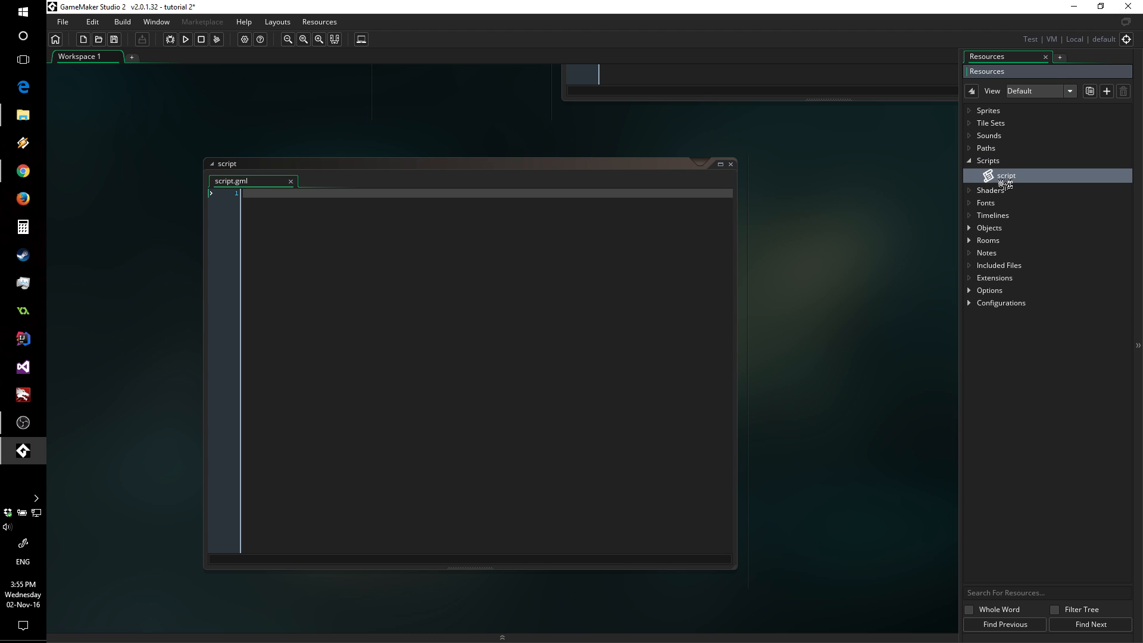
right_click(1007, 176)
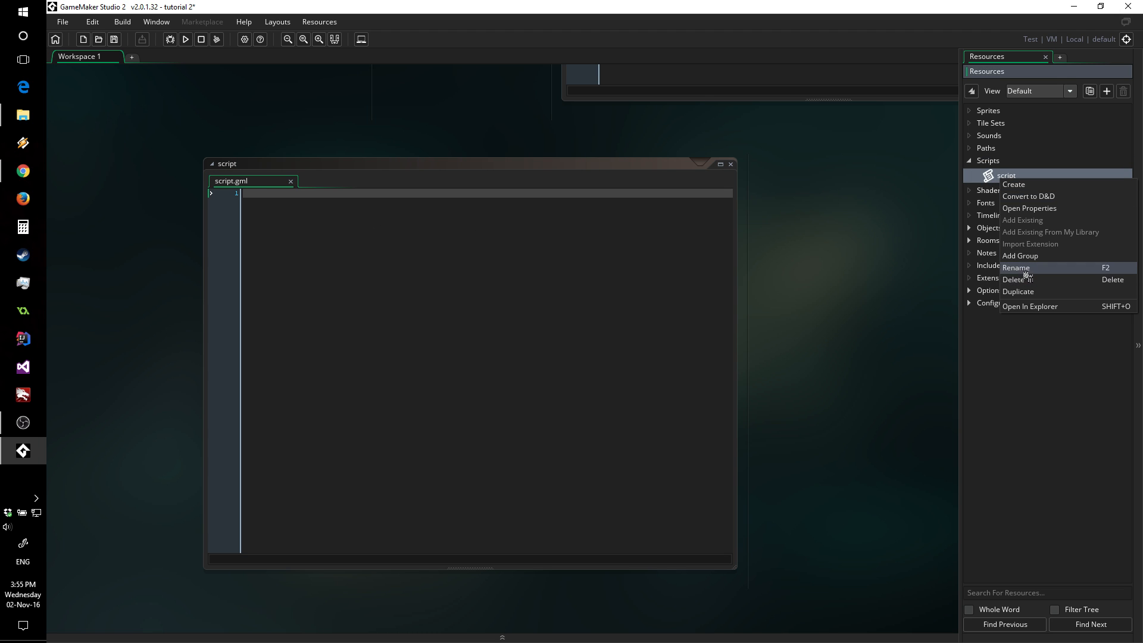
left_click(1016, 268)
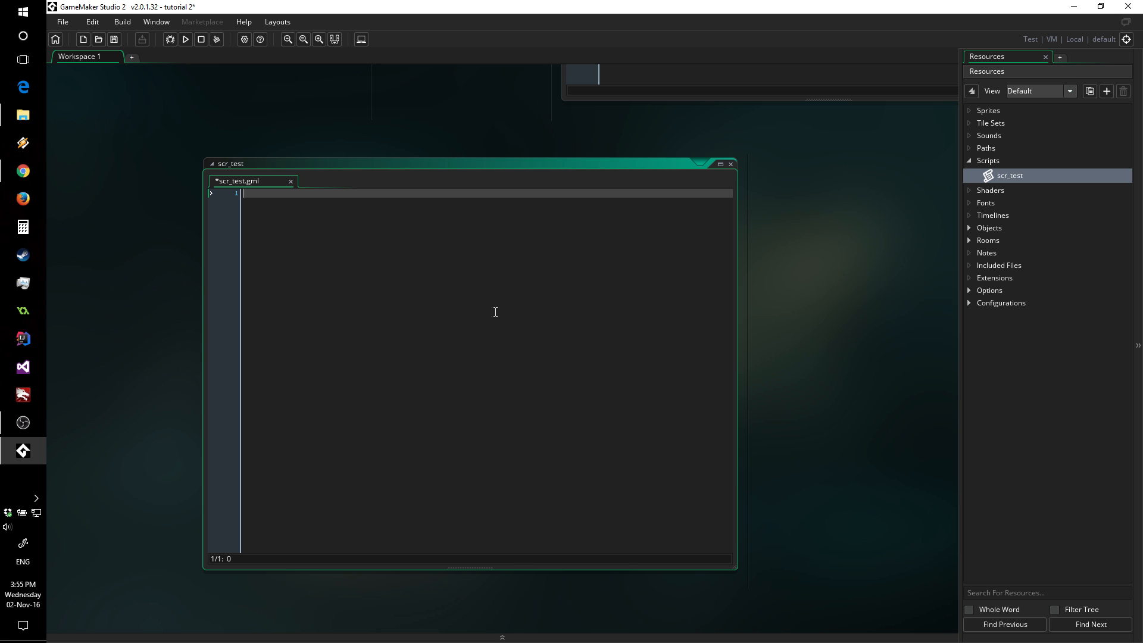
- Write show_debug_message("hello, world") in the scr_test script
type("show")
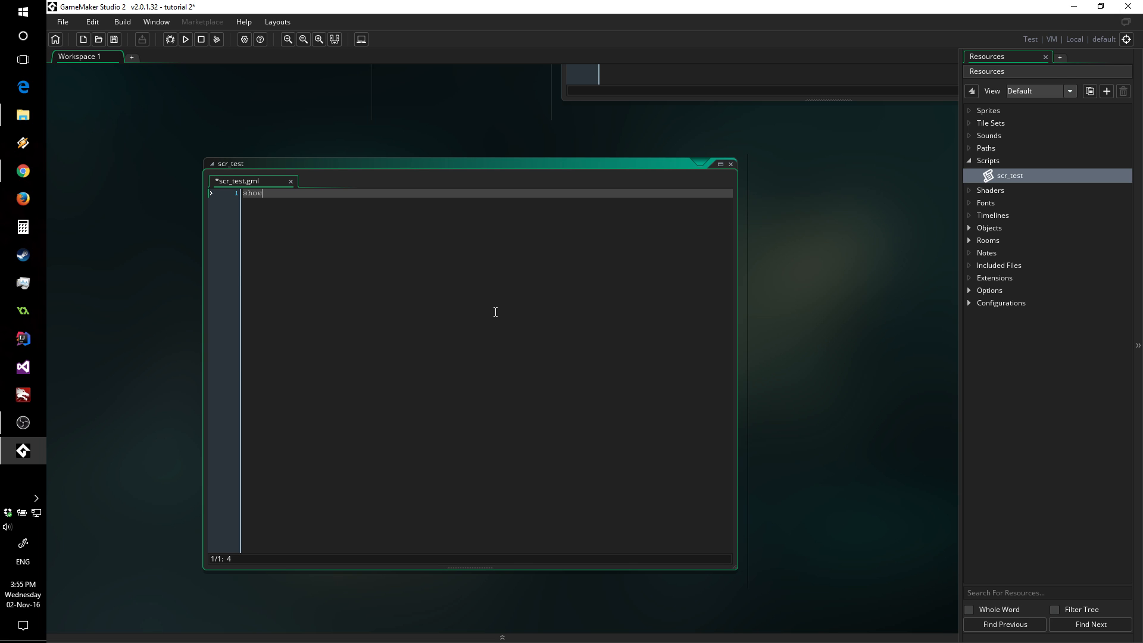
type("_debug_message(\"hello,")
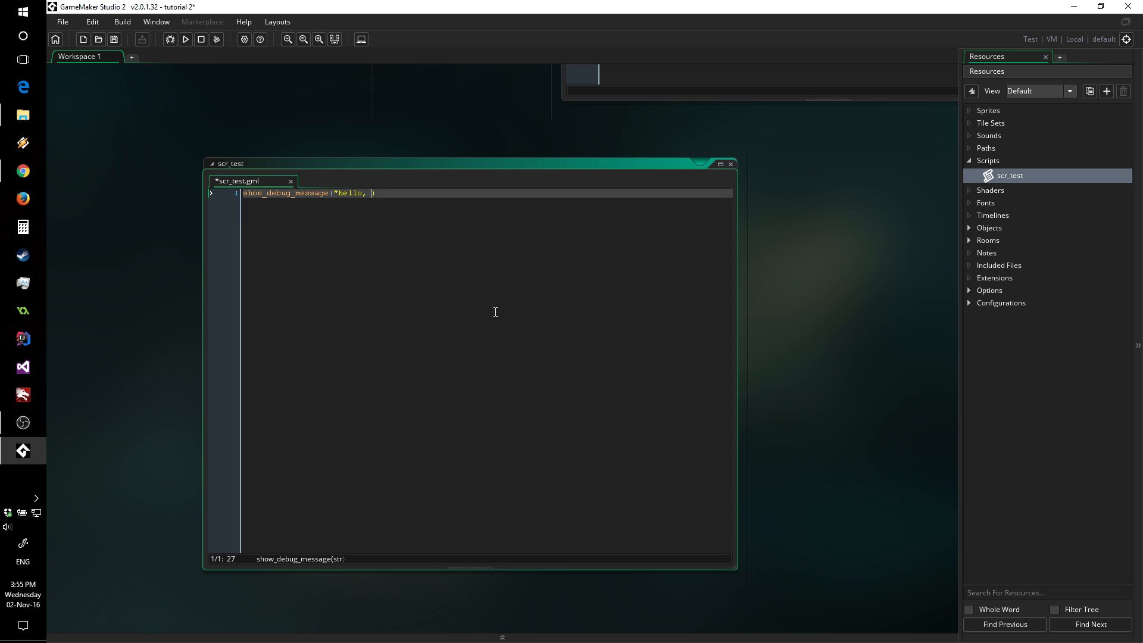
type("world\")")
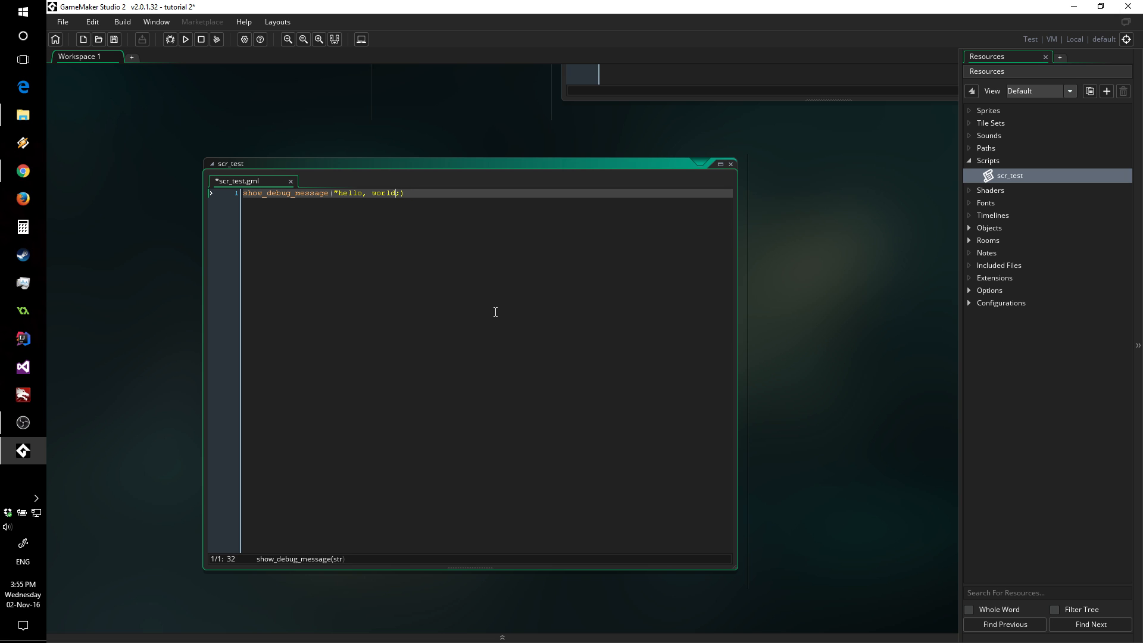
type(")")
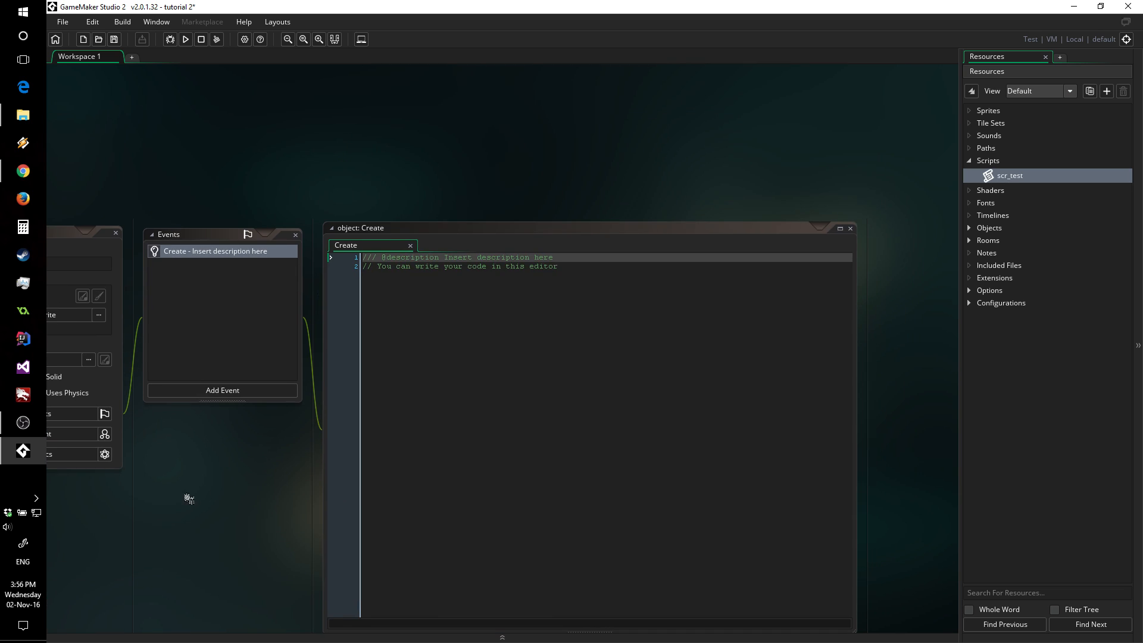
- Add the line scr_test(); to the object's Create event code
type("scr")
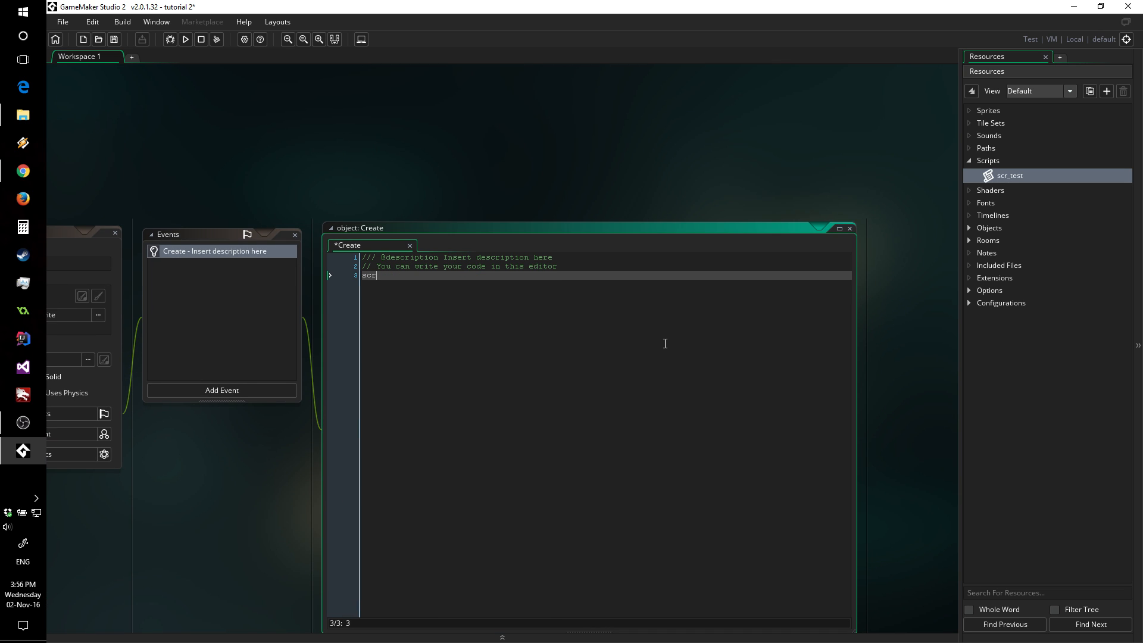
type("_test")
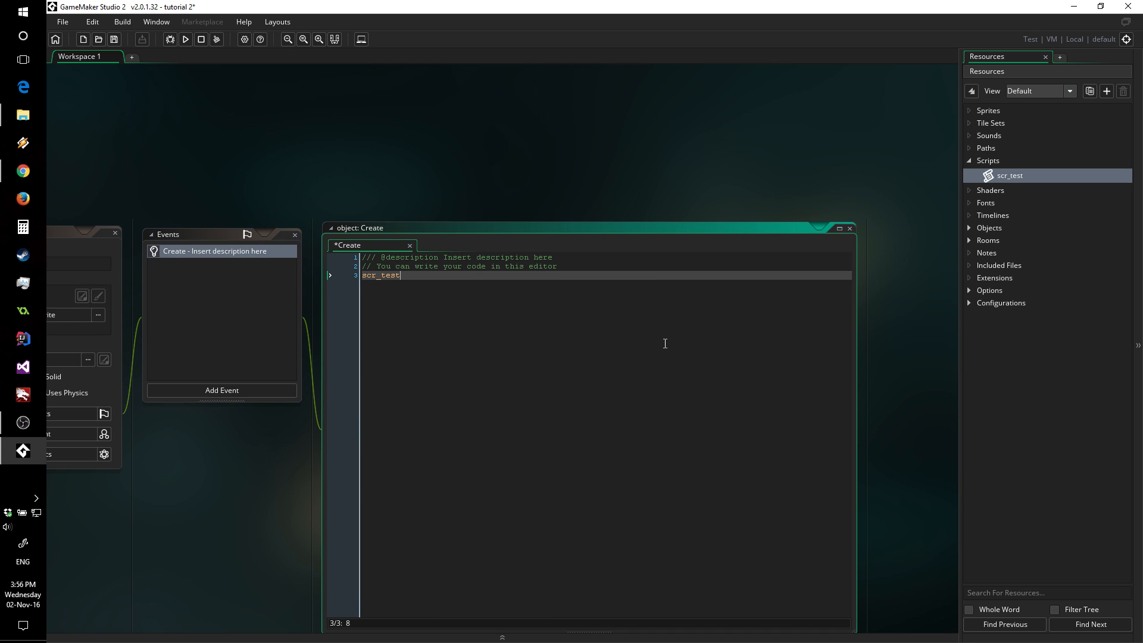
type("();")
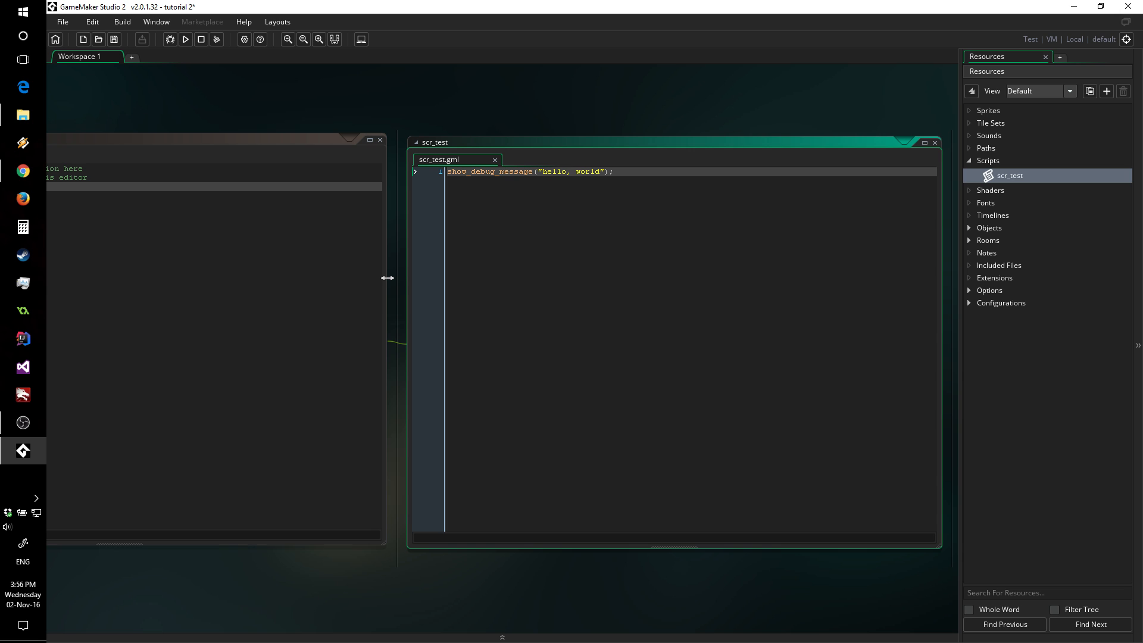
mouse_move(396, 343)
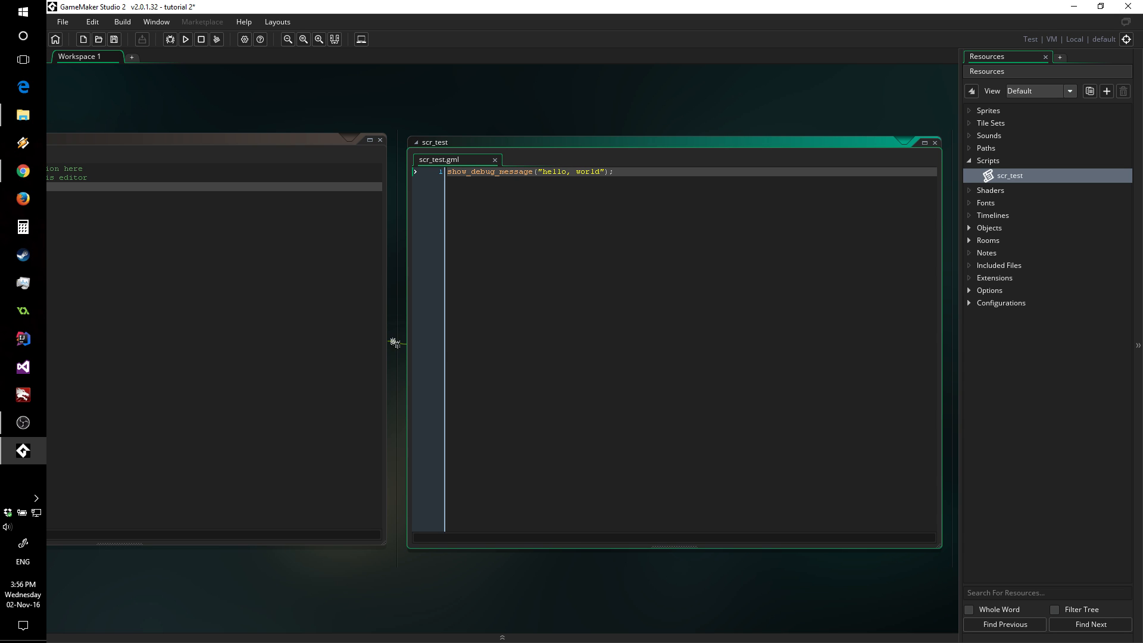
mouse_move(535, 274)
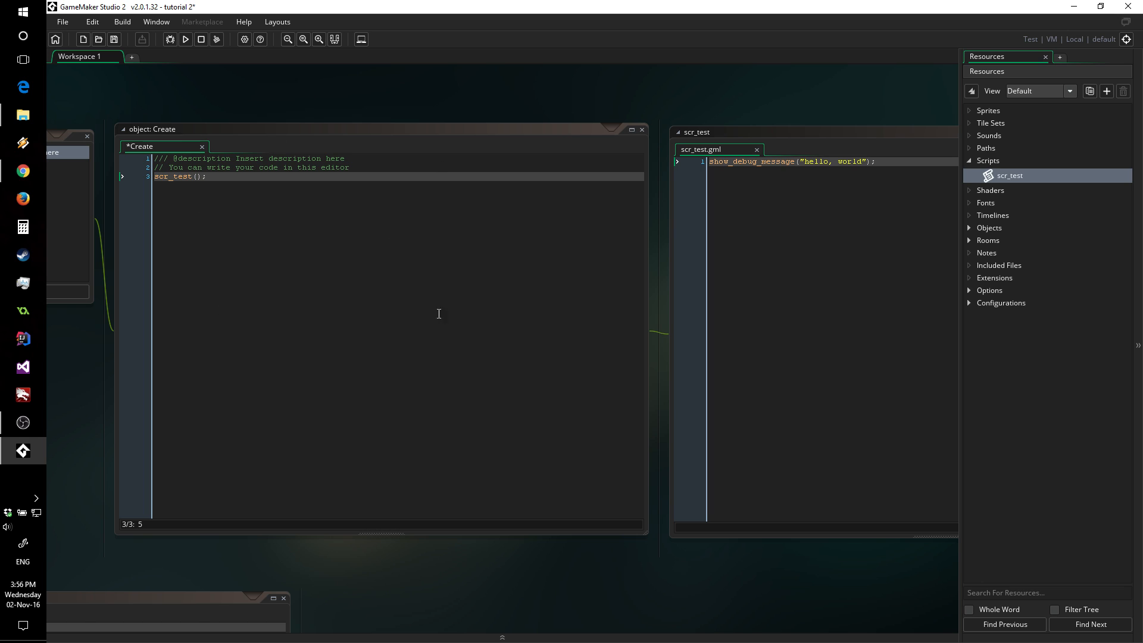
mouse_move(531, 202)
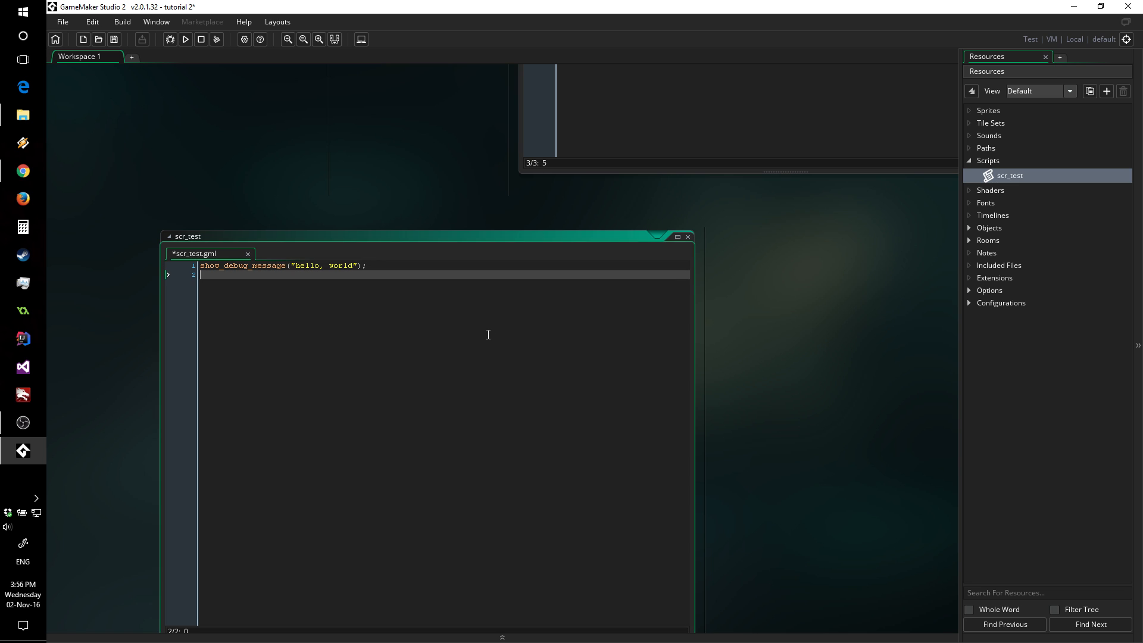
- Begin a var declaration on line 2 of scr_test for a local variable set to 0
type("var i  =0;")
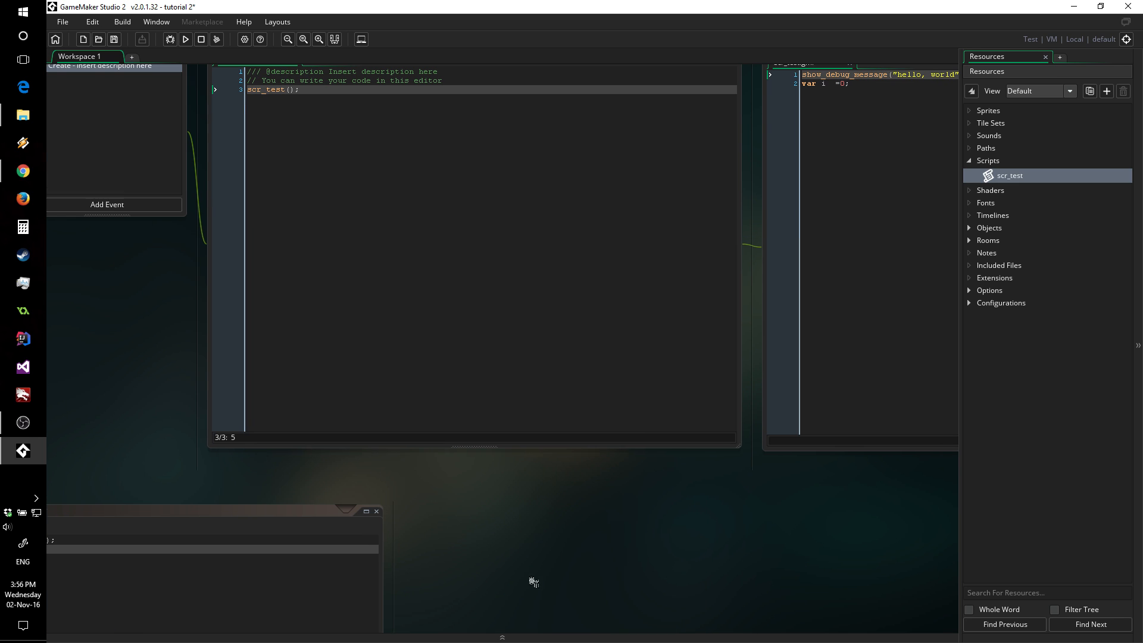
mouse_move(678, 217)
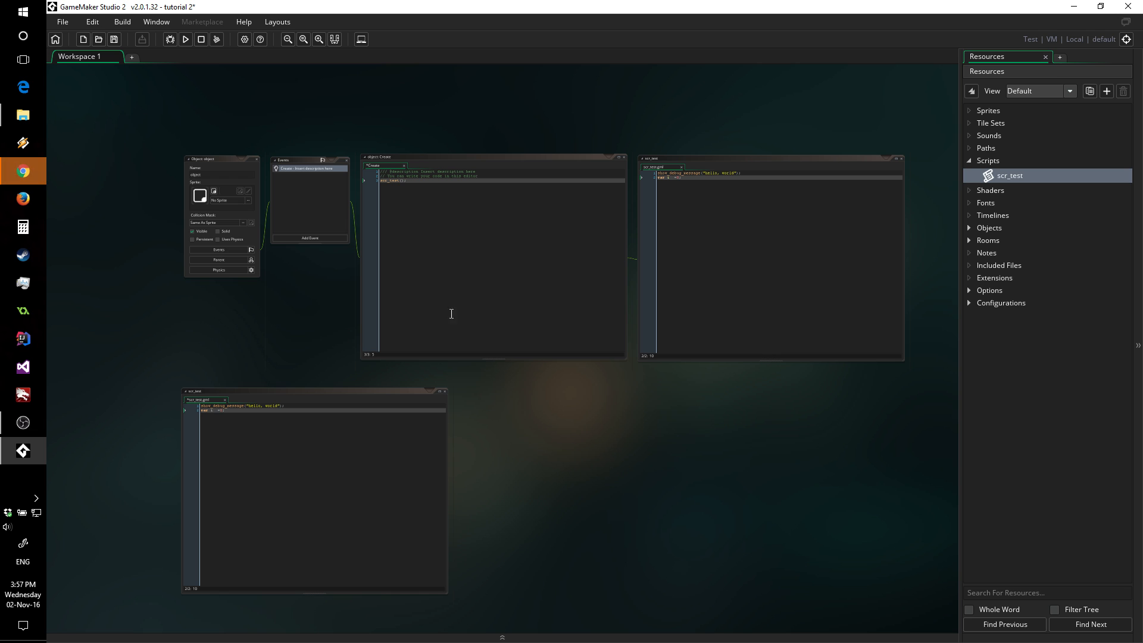
- Add Workspace 3, switch between the workspaces and bring up the Resources creation menu
left_click(131, 57)
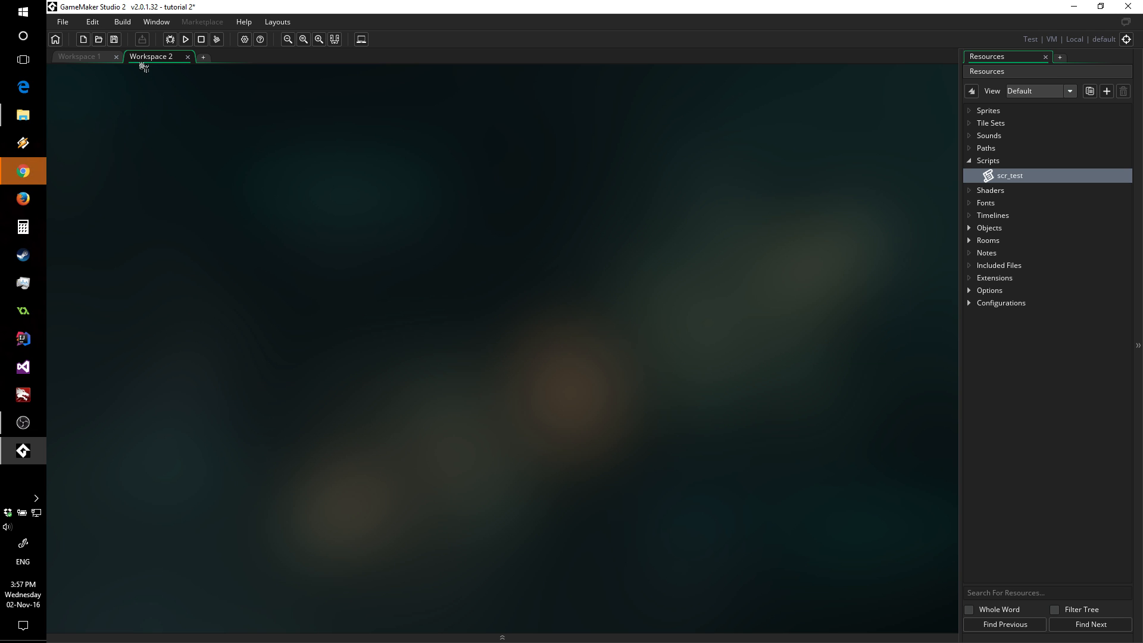
left_click(202, 57)
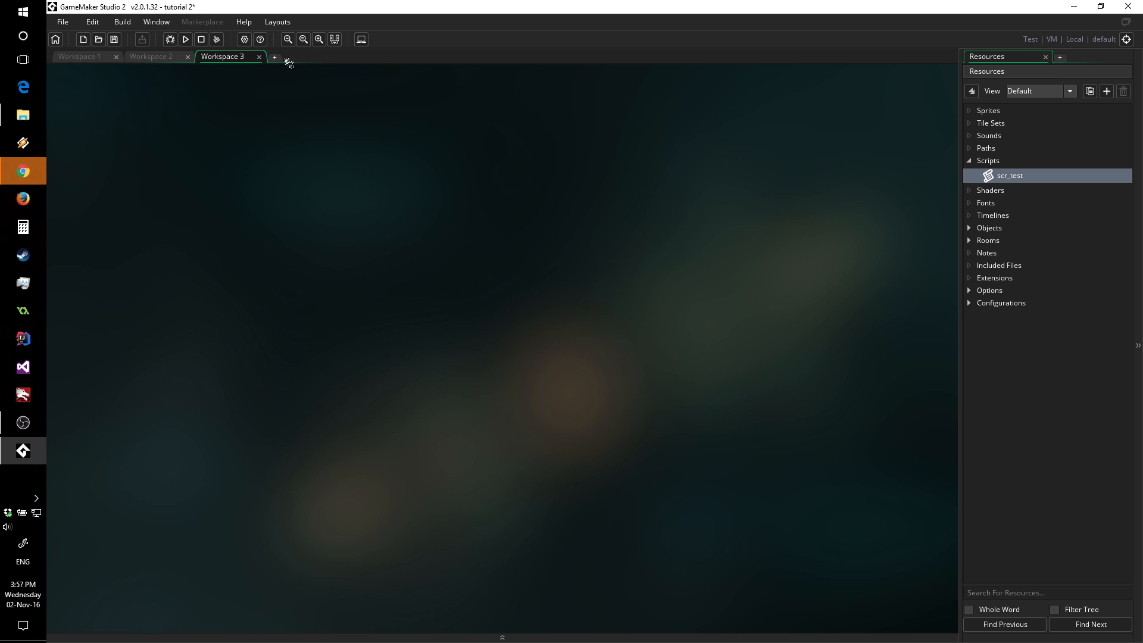
left_click(151, 56)
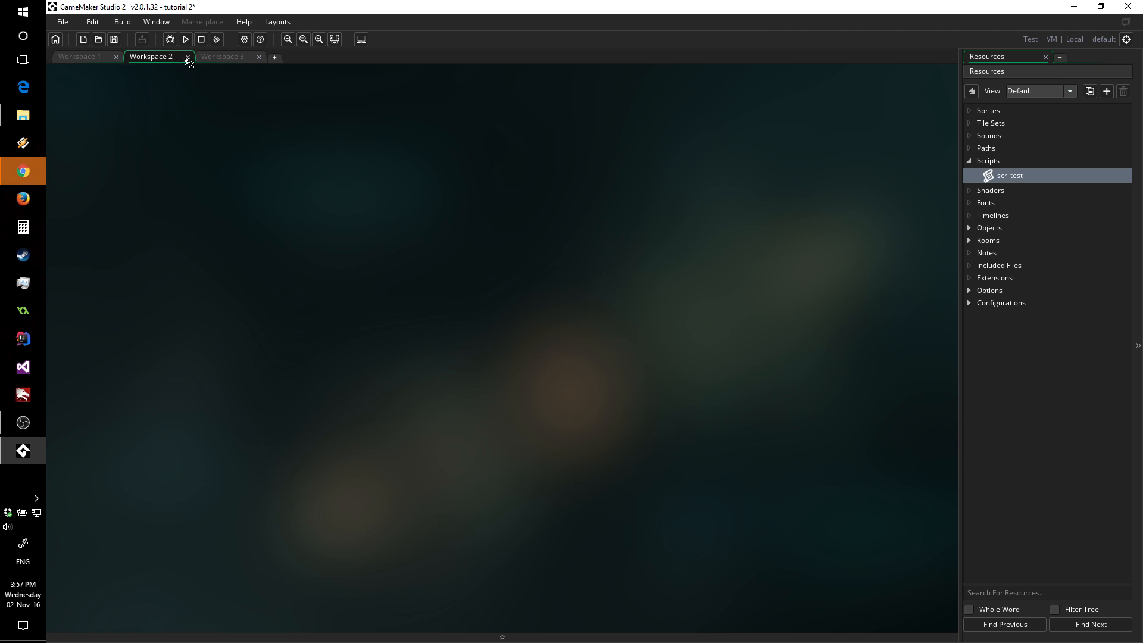
mouse_move(483, 251)
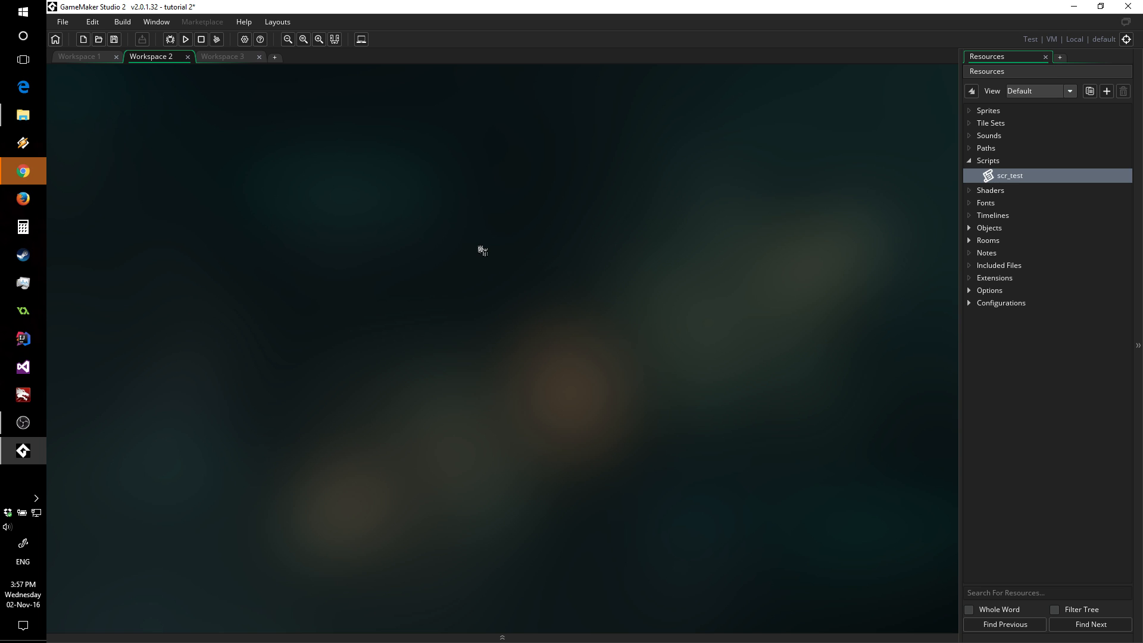
left_click(79, 56)
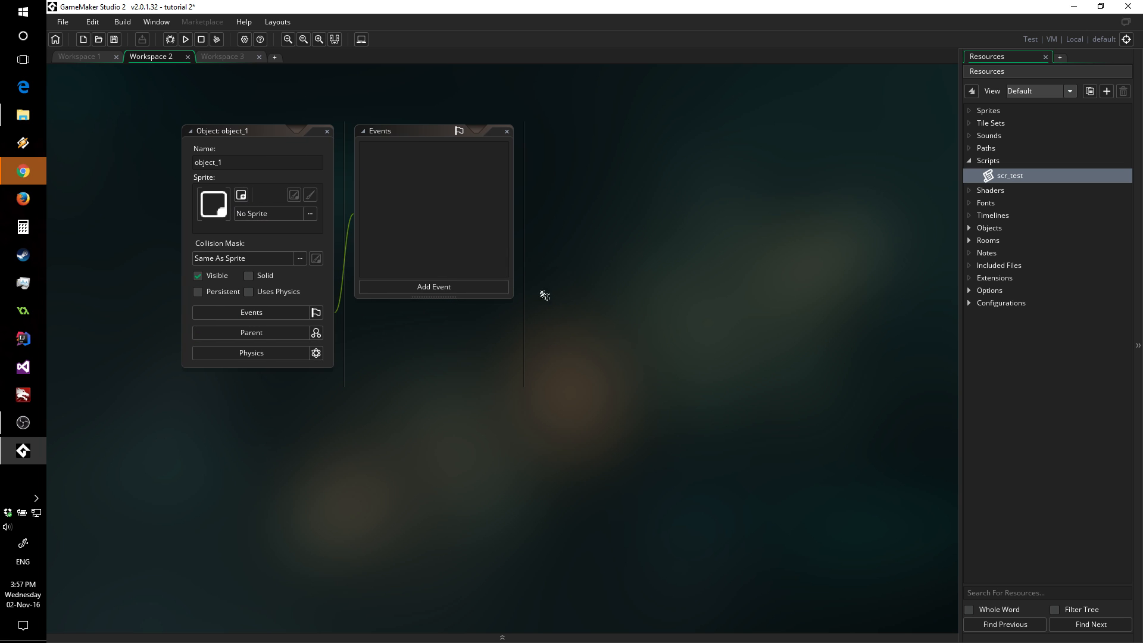
right_click(543, 295)
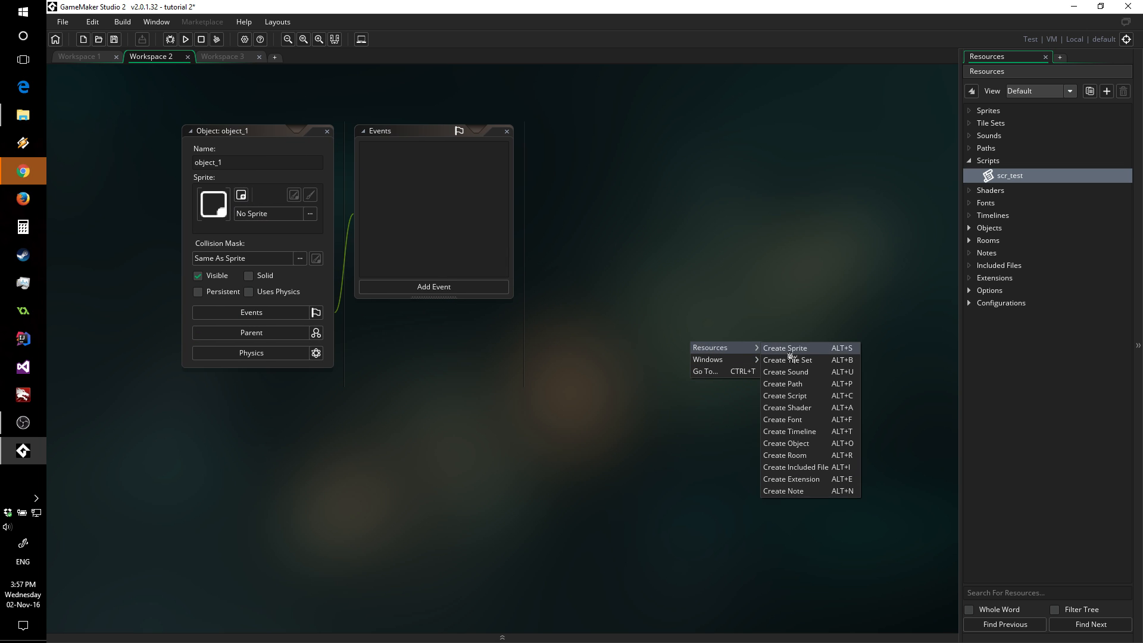
mouse_move(733, 281)
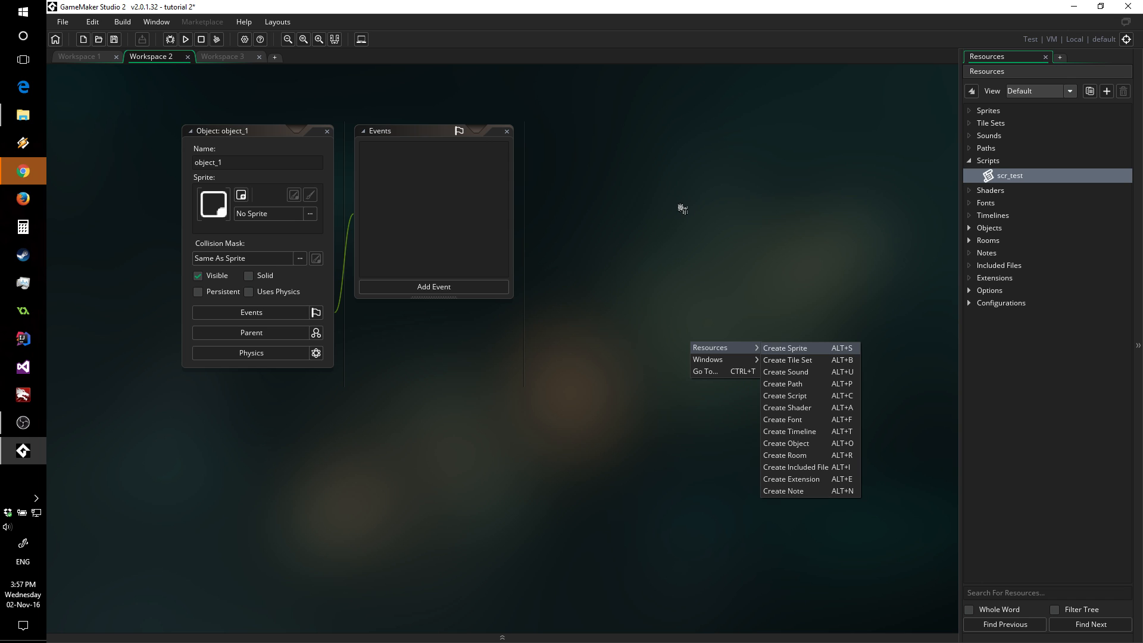
mouse_move(702, 247)
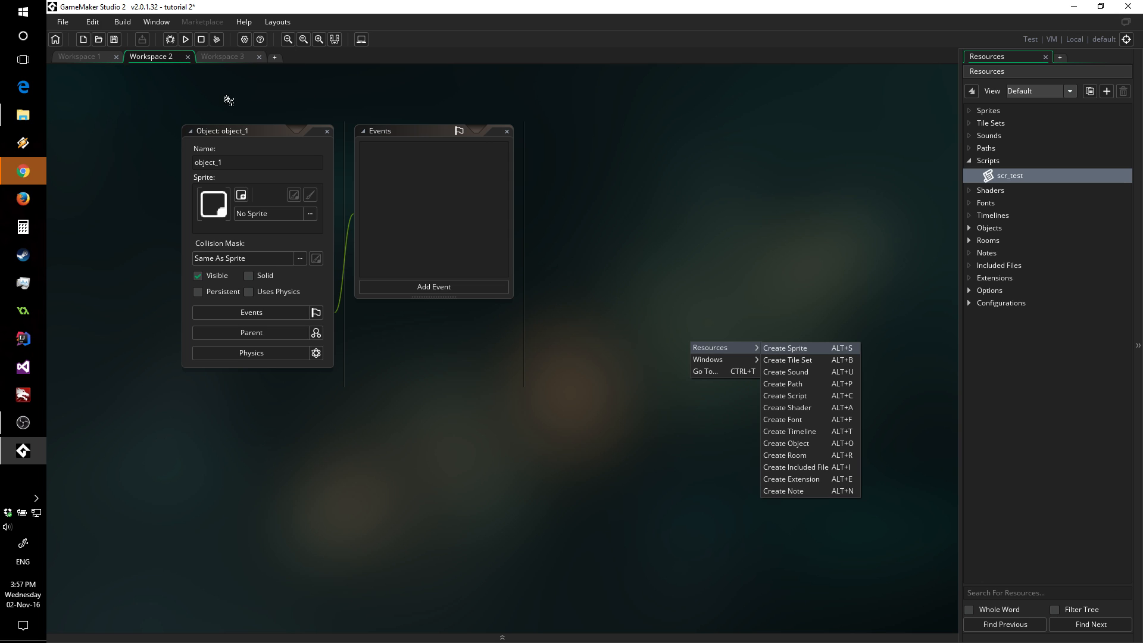
mouse_move(162, 132)
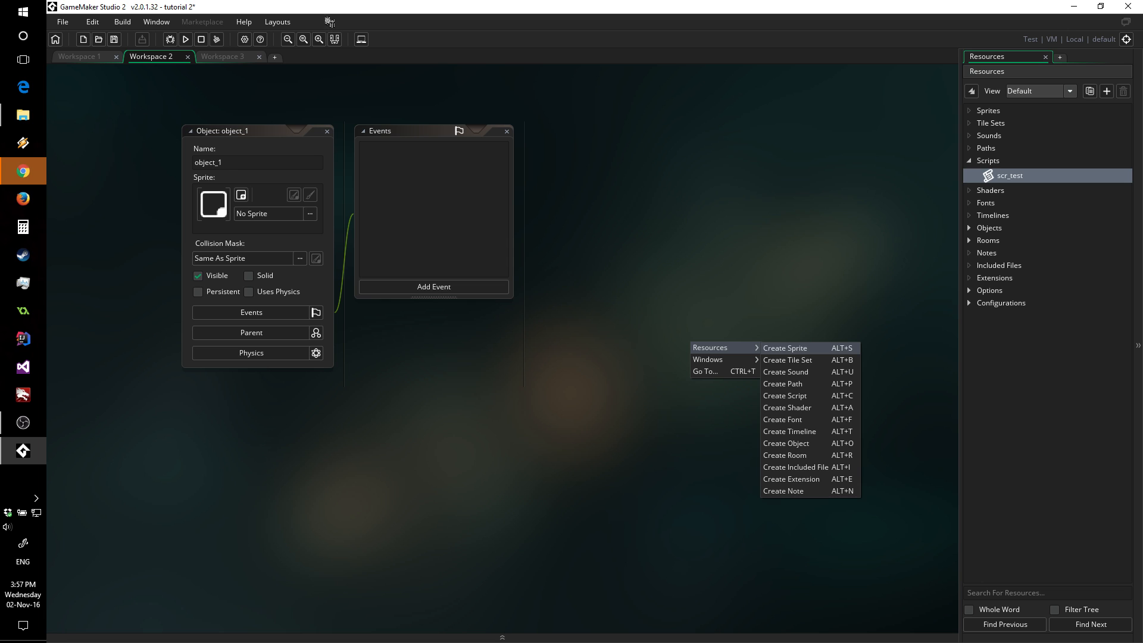
mouse_move(324, 108)
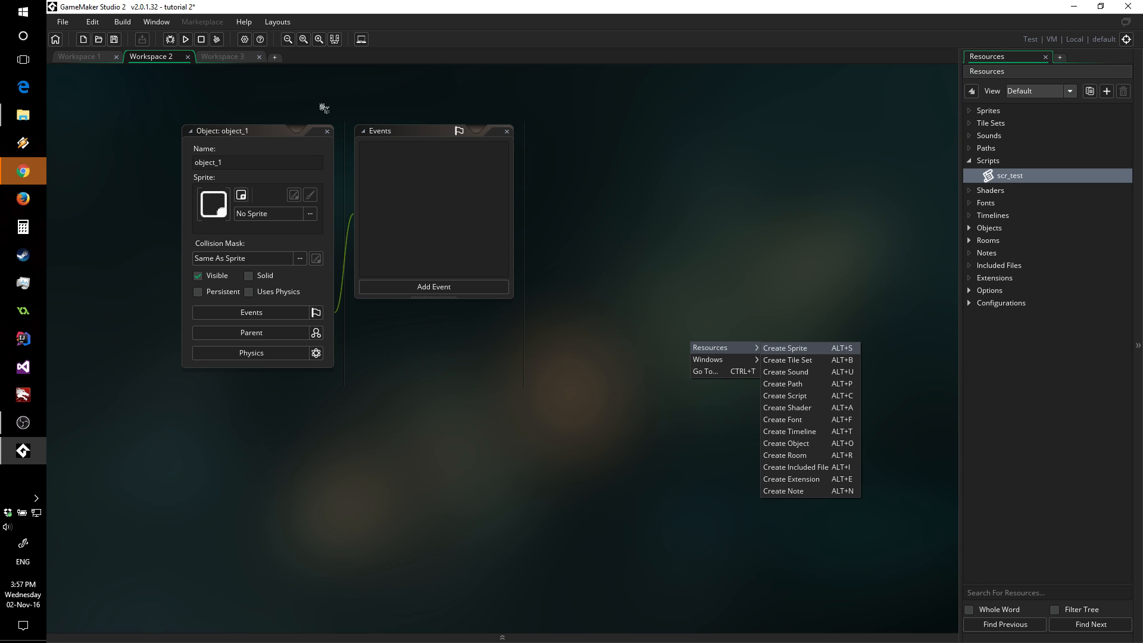
- Detach Workspace 3 into its own window and close it, leaving Workspaces 1 and 2
left_click(224, 56)
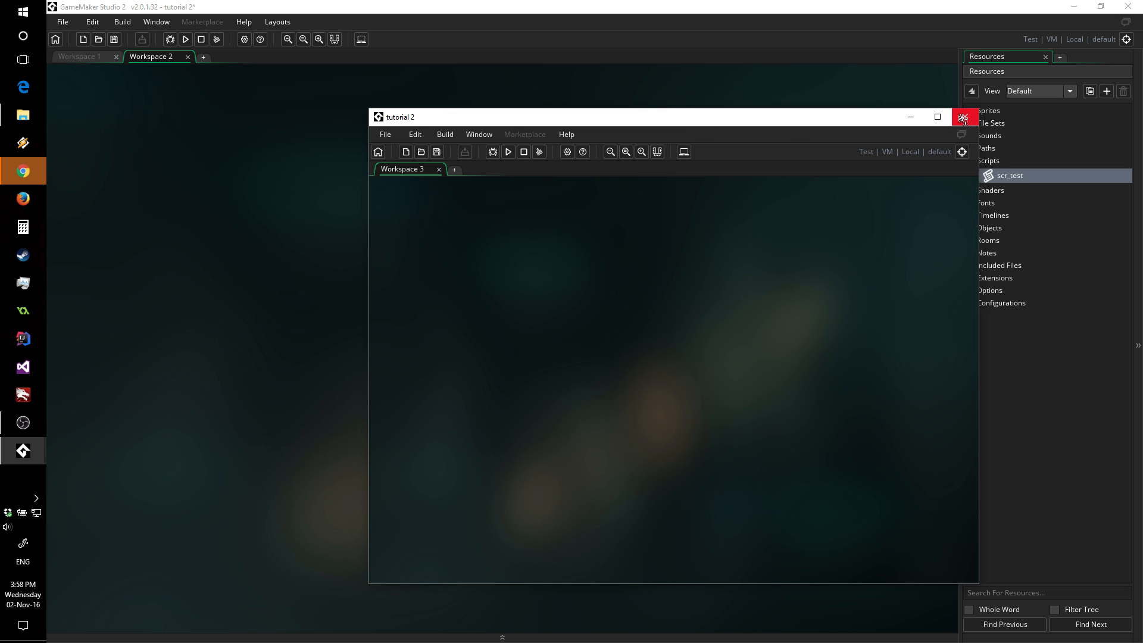
left_click(962, 118)
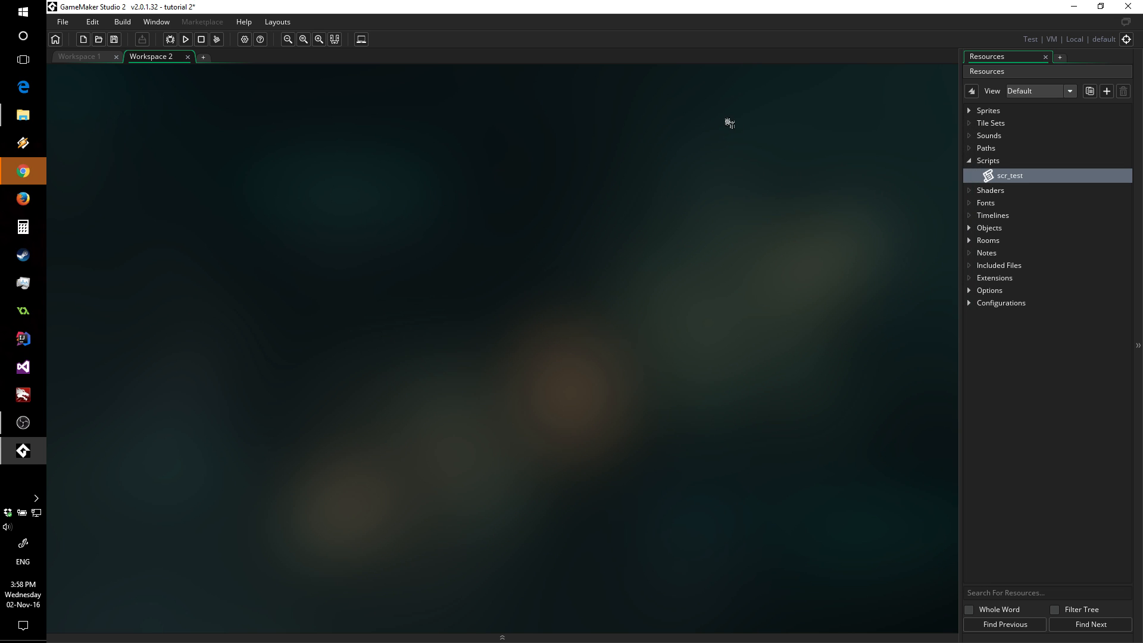
- In Workspace 1, create a new timeline and a new tile set resource
left_click(80, 56)
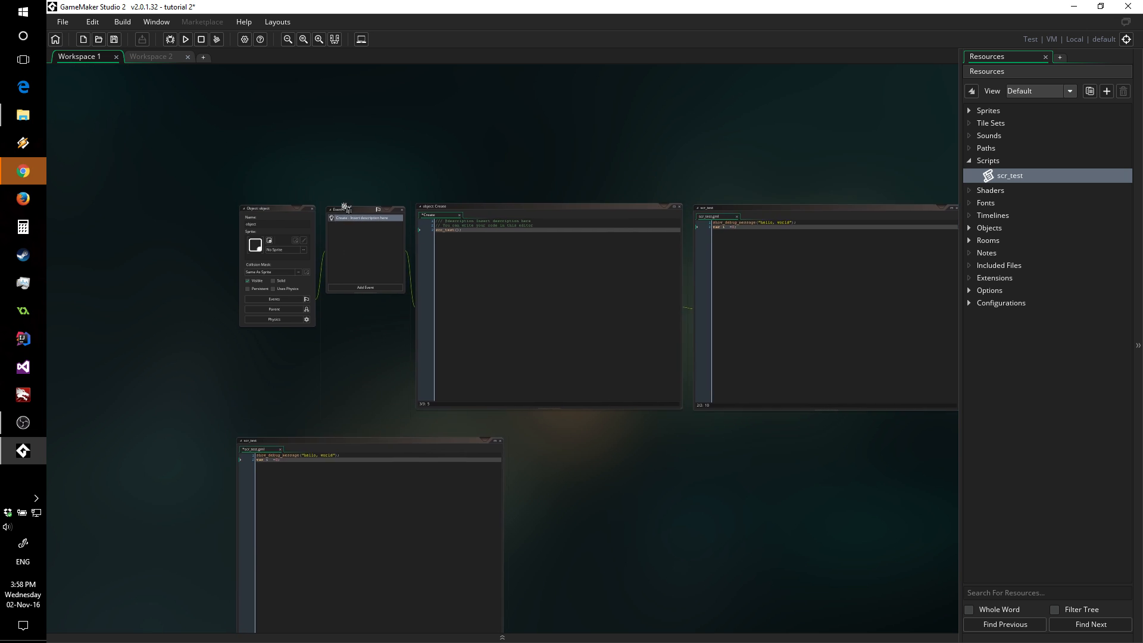
right_click(343, 206)
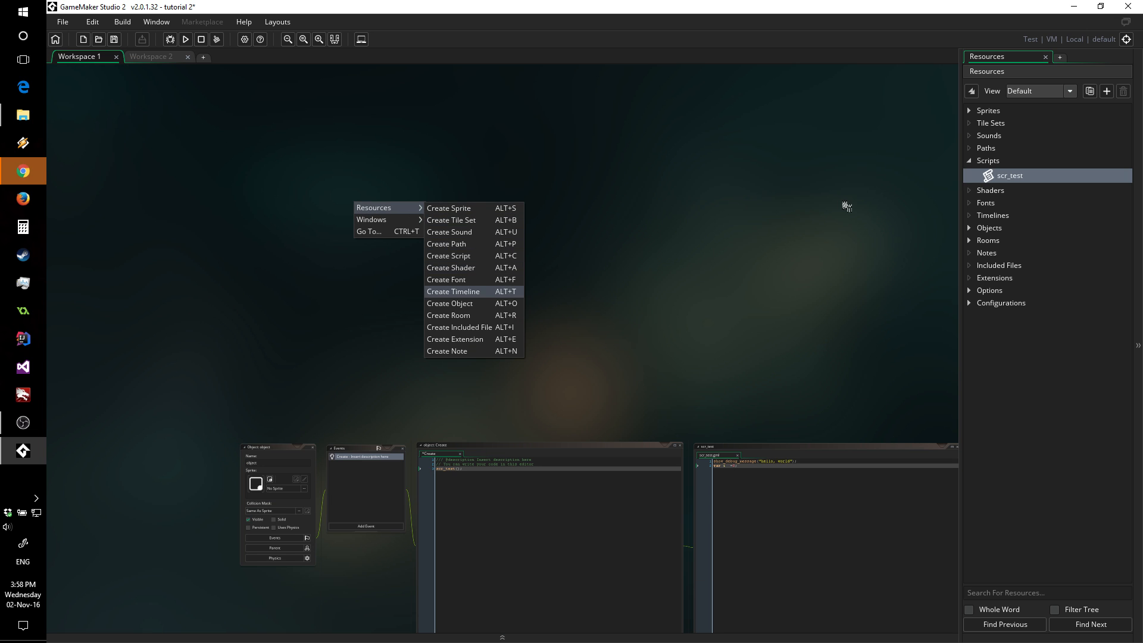
left_click(453, 292)
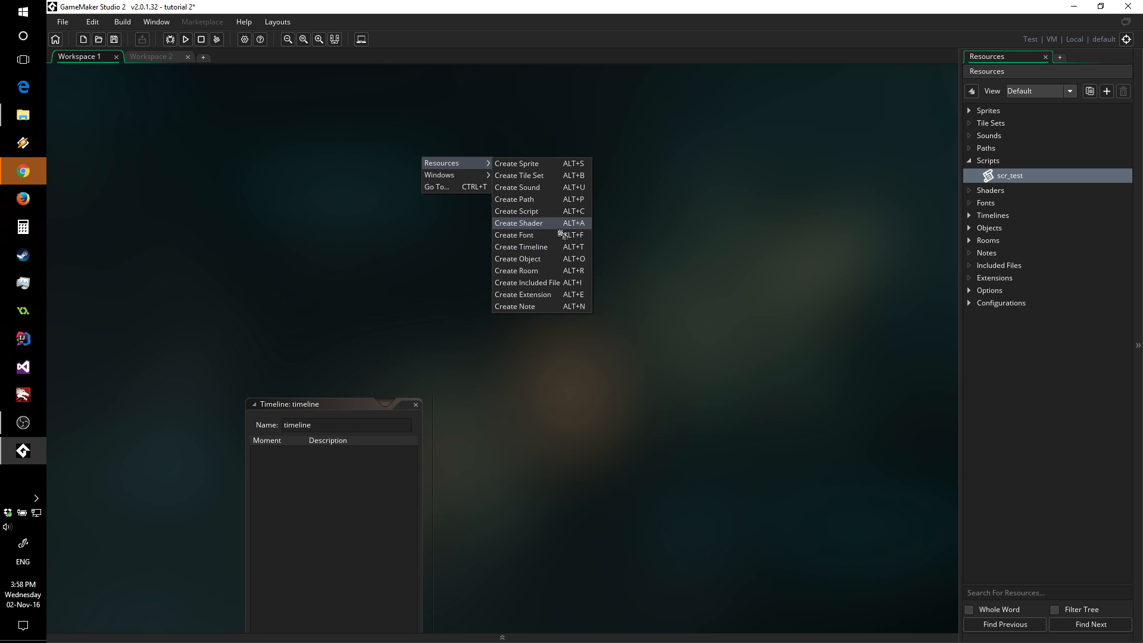
mouse_move(521, 177)
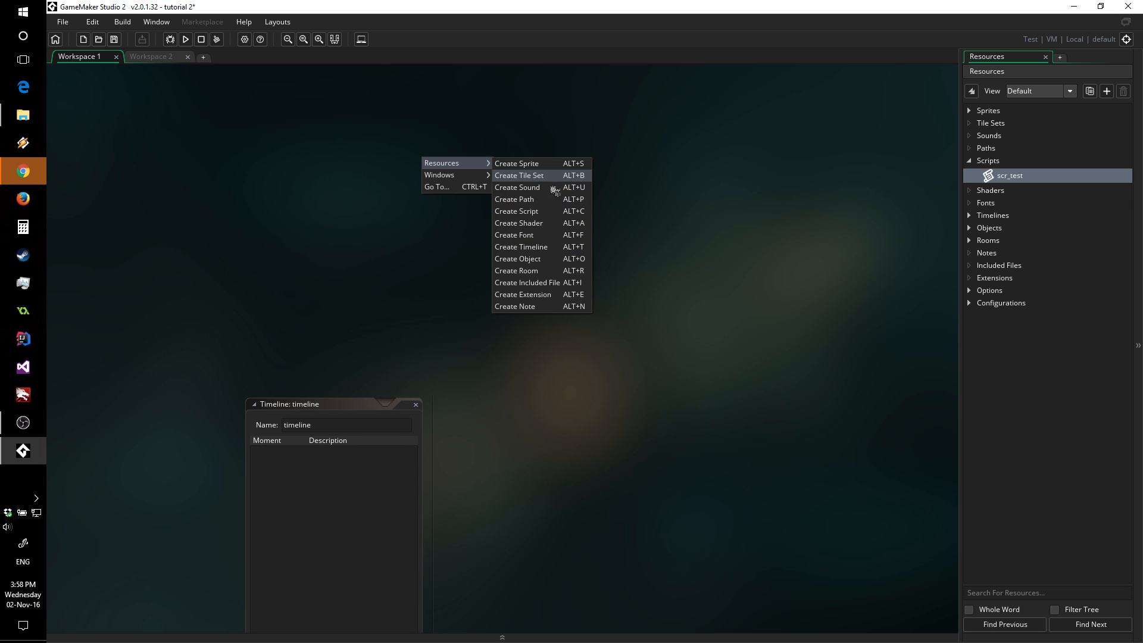
left_click(518, 176)
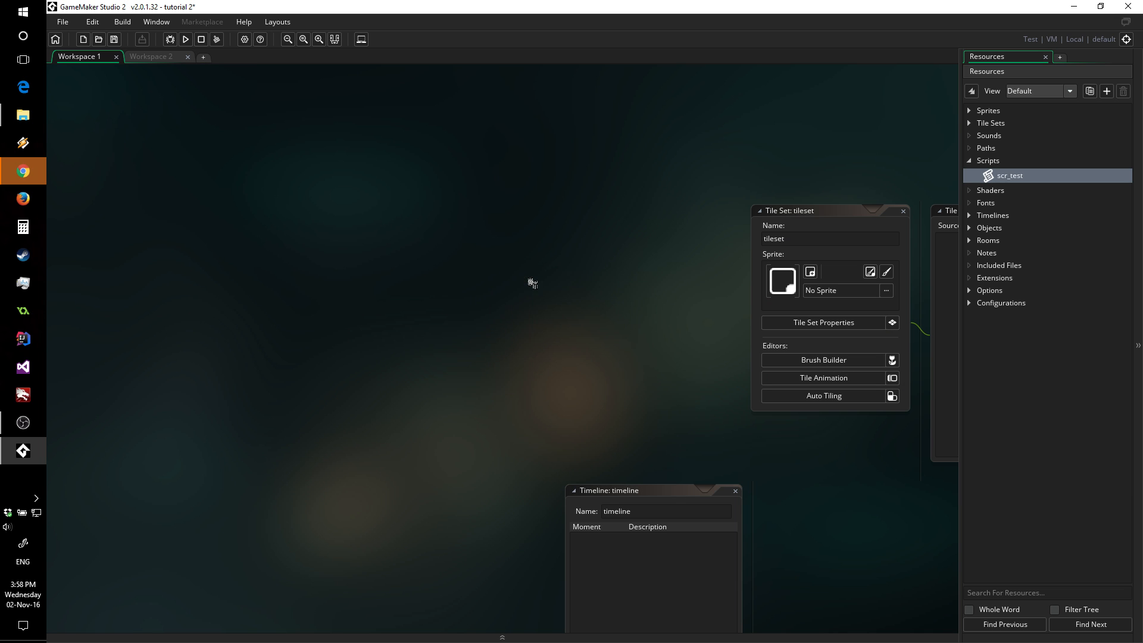
double_click(1010, 175)
type("var i  =0;")
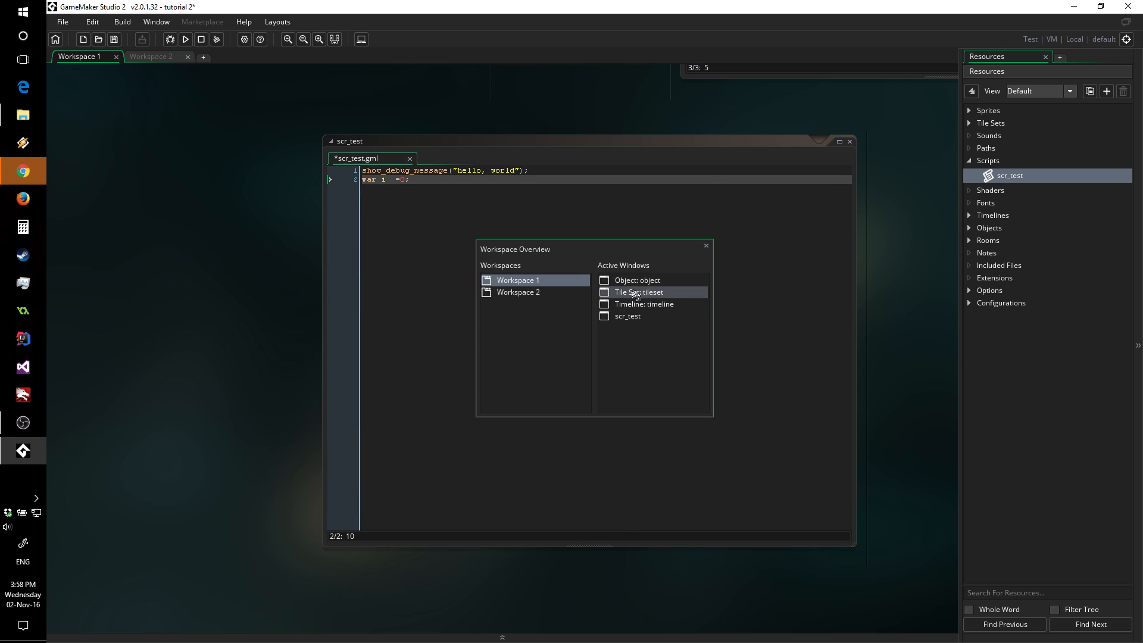
- Bring the tileset editor forward, then open object_1's editor from the Objects resource group
double_click(640, 293)
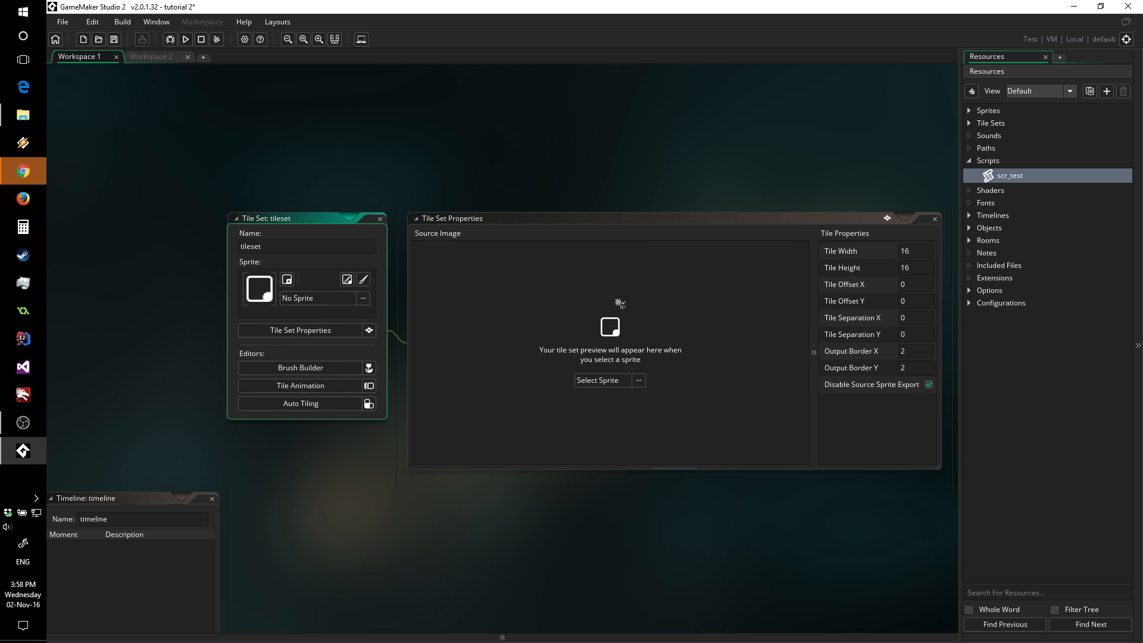
left_click(970, 228)
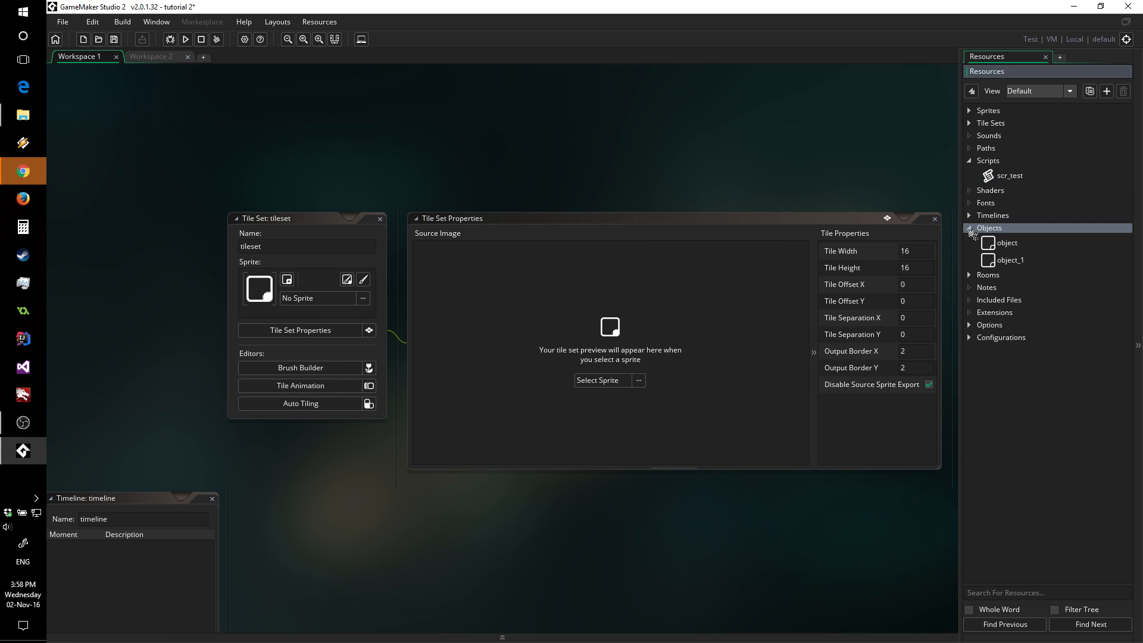
left_click(152, 56)
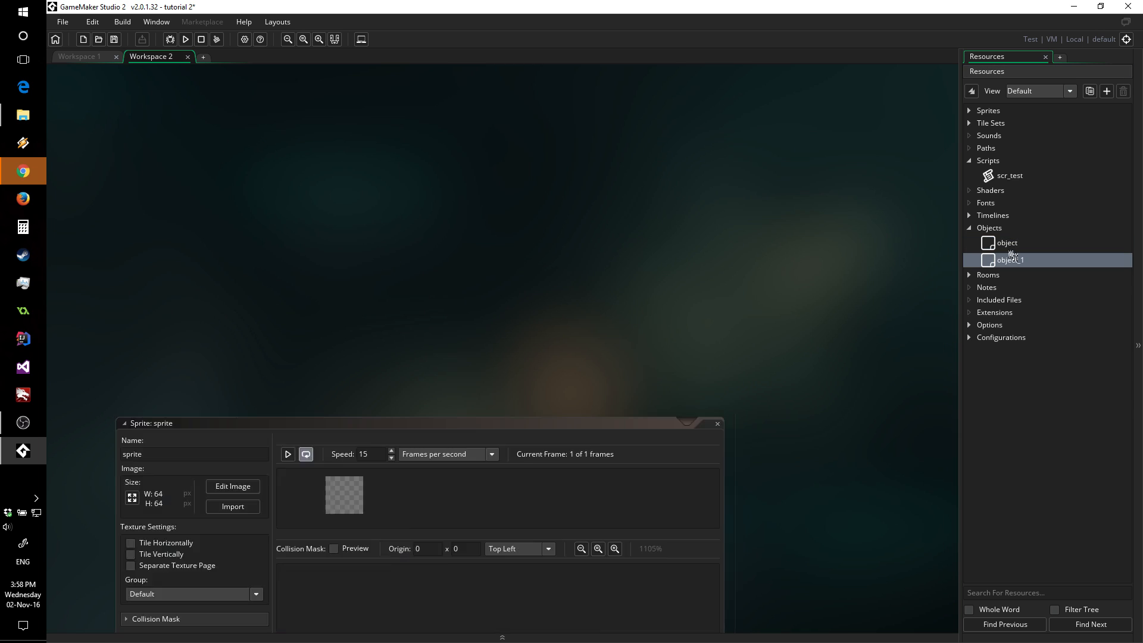
double_click(1011, 260)
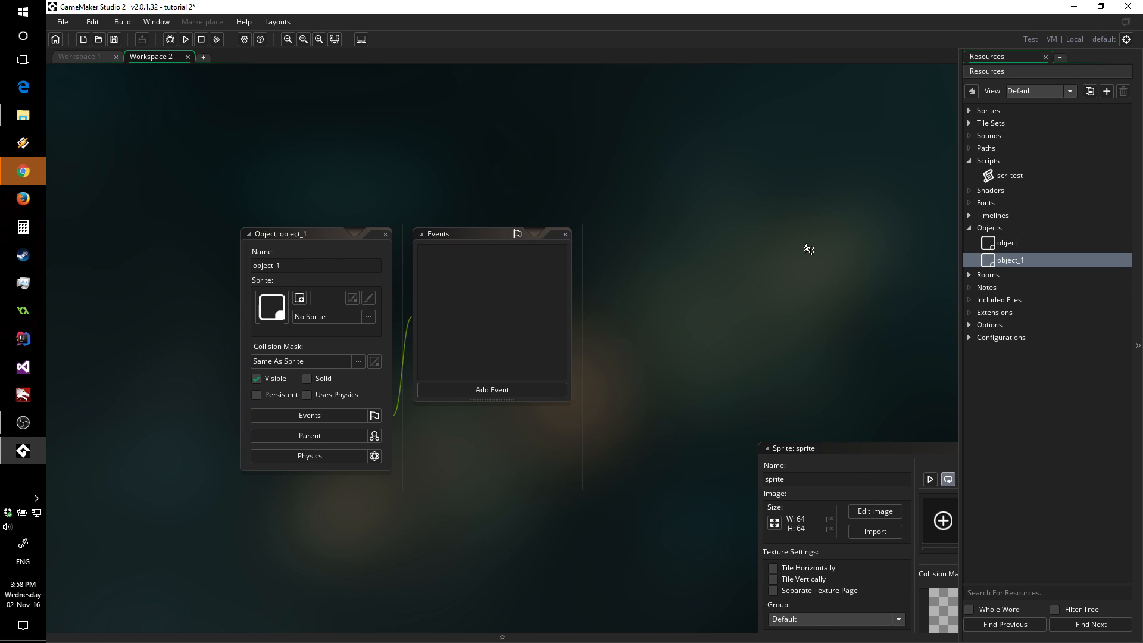